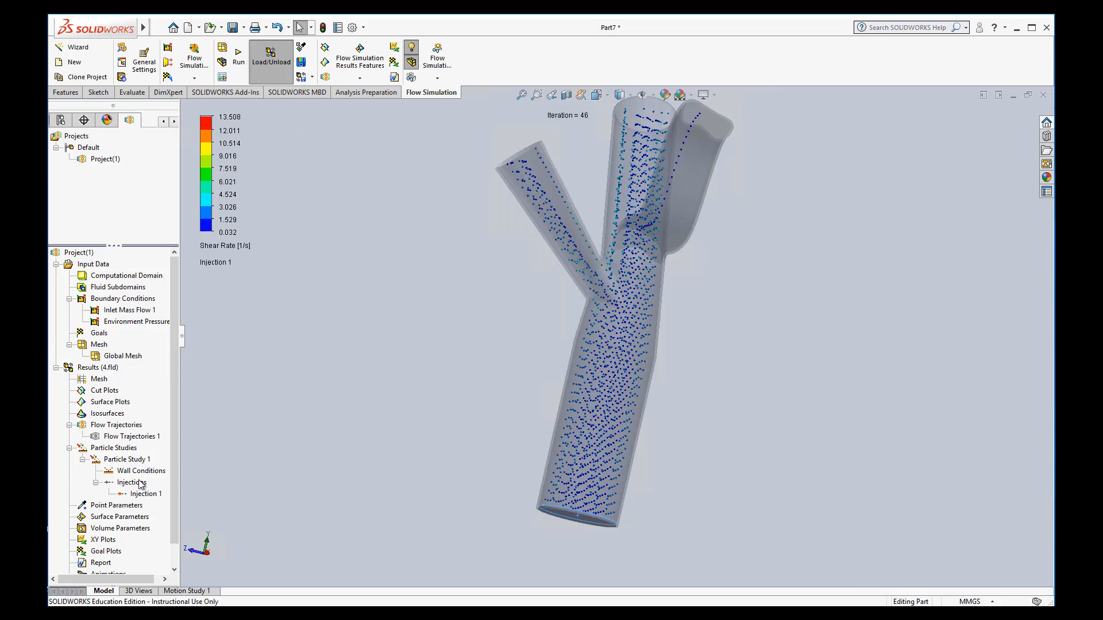
- Hide all particle injections and close the Flow Trajectories 1 options, leaving the bare artery model
{"action": "right_click", "coordinate": [129, 483]}
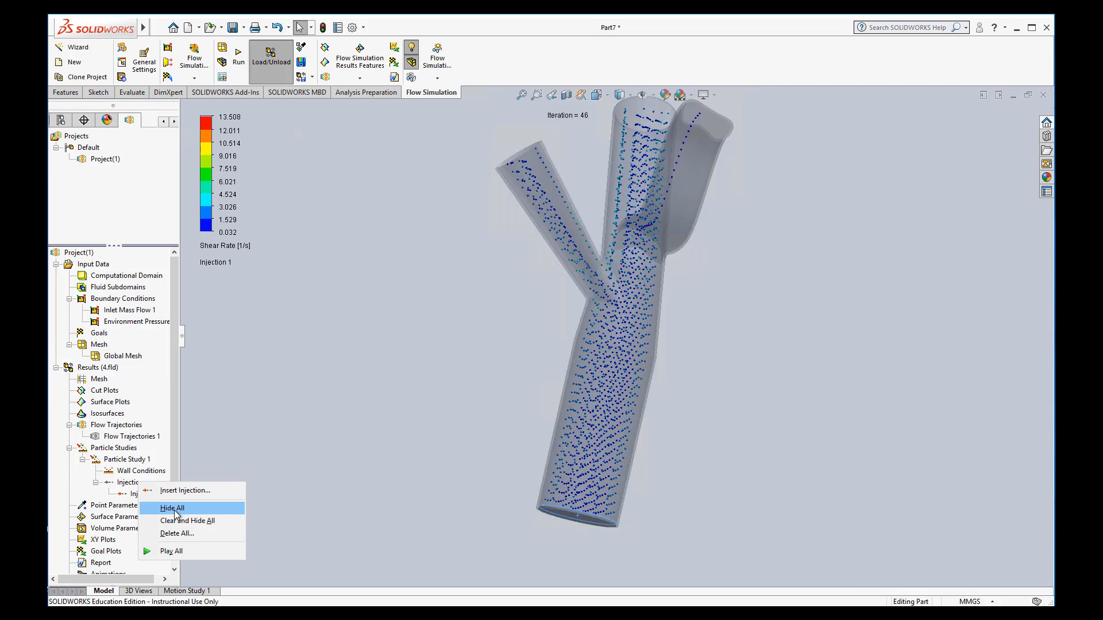
{"action": "left_click", "coordinate": [171, 508]}
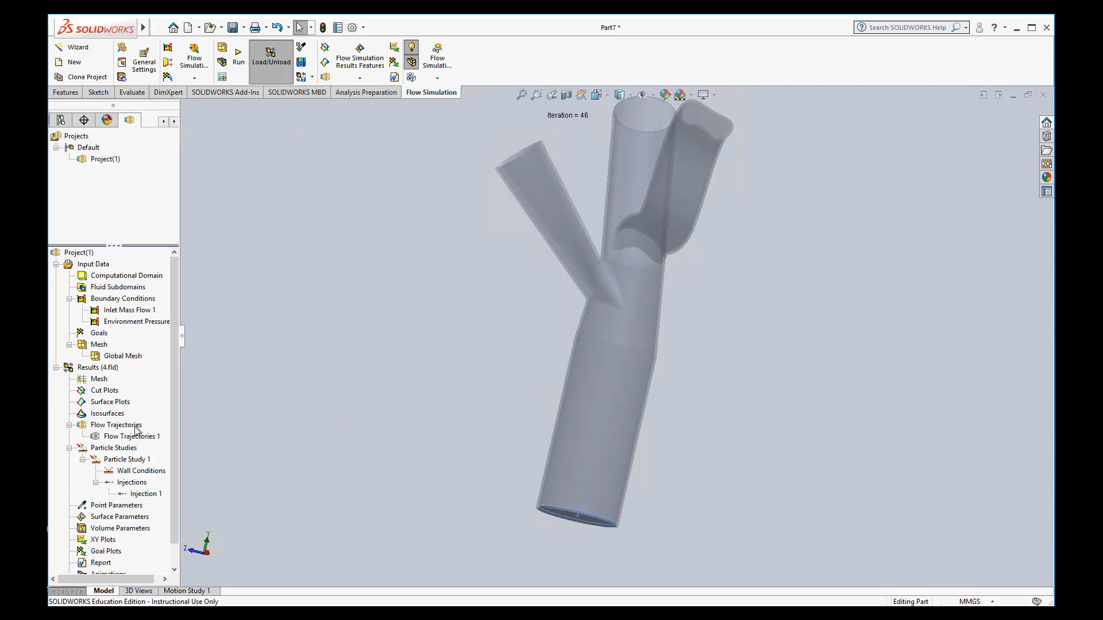
{"action": "right_click", "coordinate": [131, 436]}
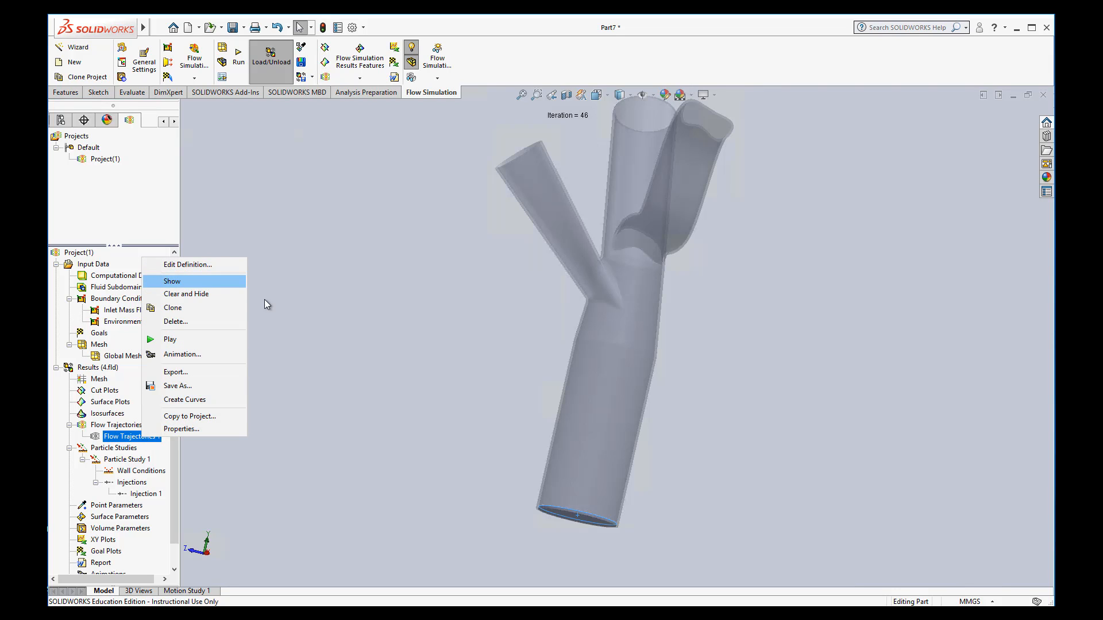
{"action": "left_click", "coordinate": [171, 282]}
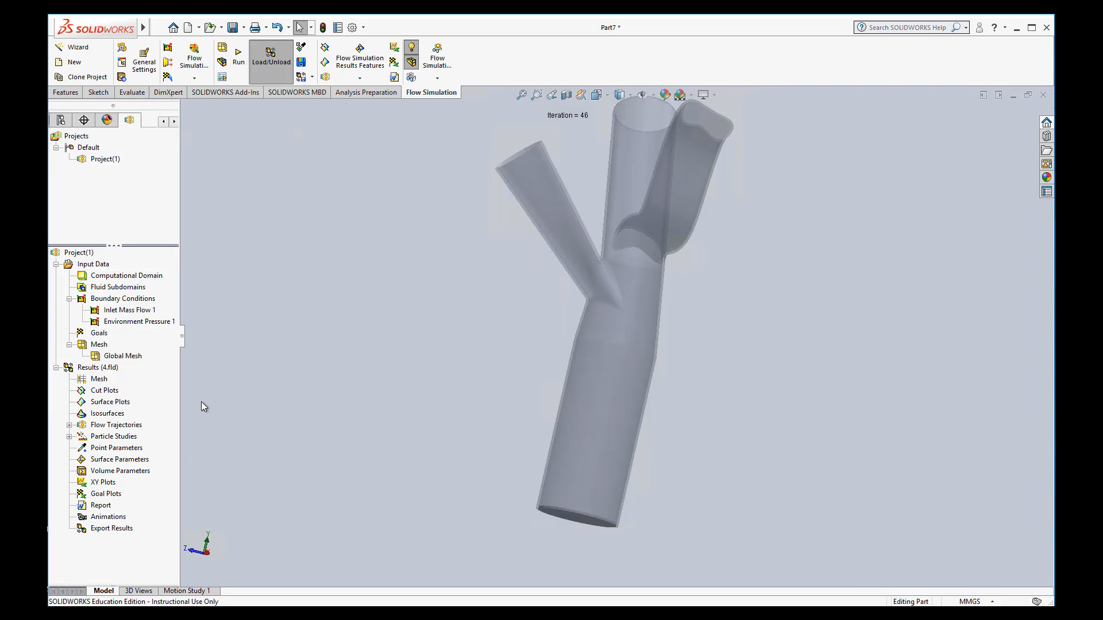
{"action": "mouse_move", "coordinate": [115, 393]}
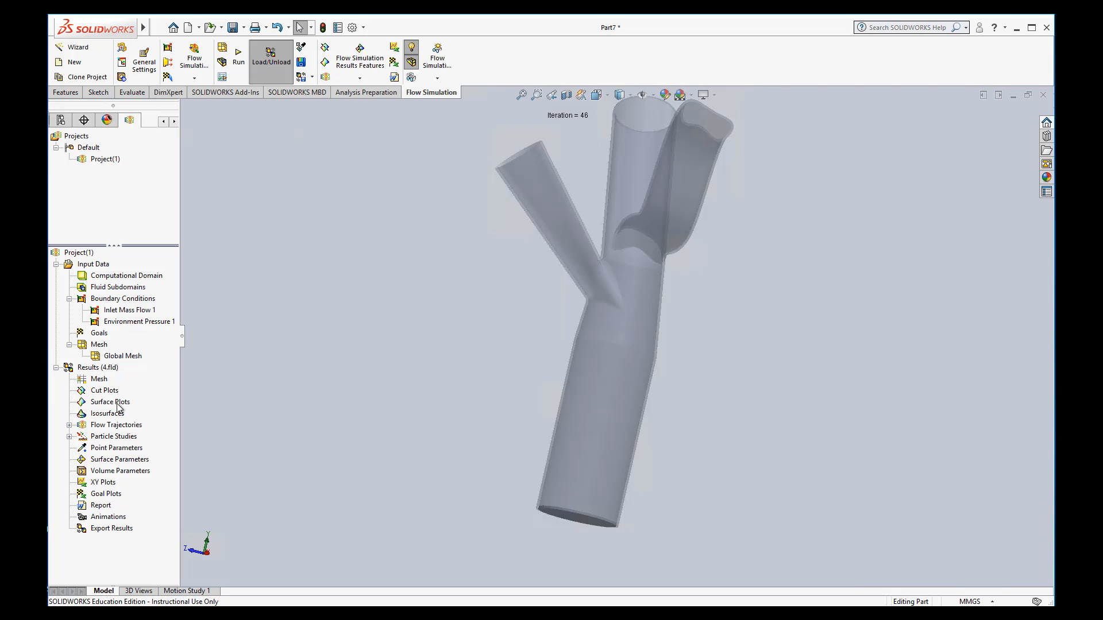
{"action": "mouse_move", "coordinate": [119, 409]}
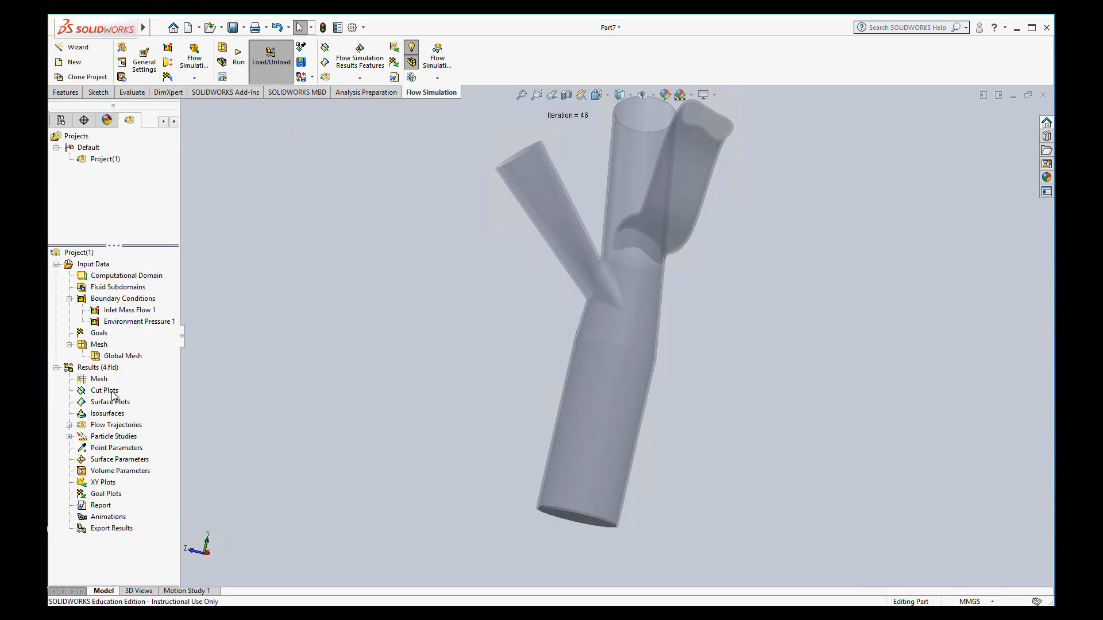
- Insert a Front Plane cut plot of Velocity contours with 20 levels
{"action": "right_click", "coordinate": [110, 402]}
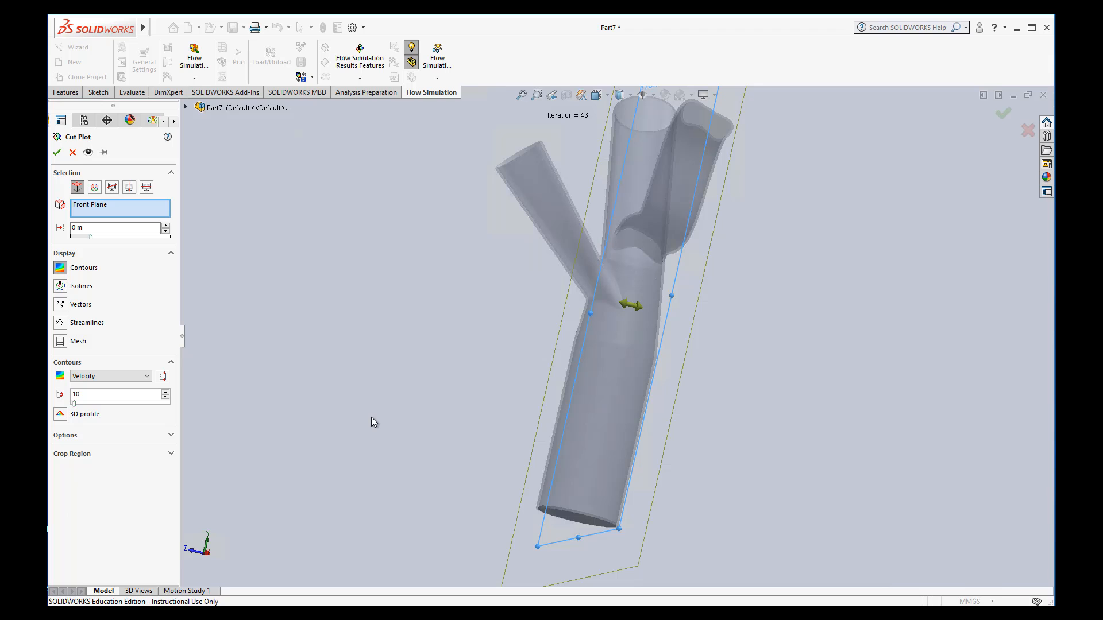
{"action": "mouse_move", "coordinate": [393, 425]}
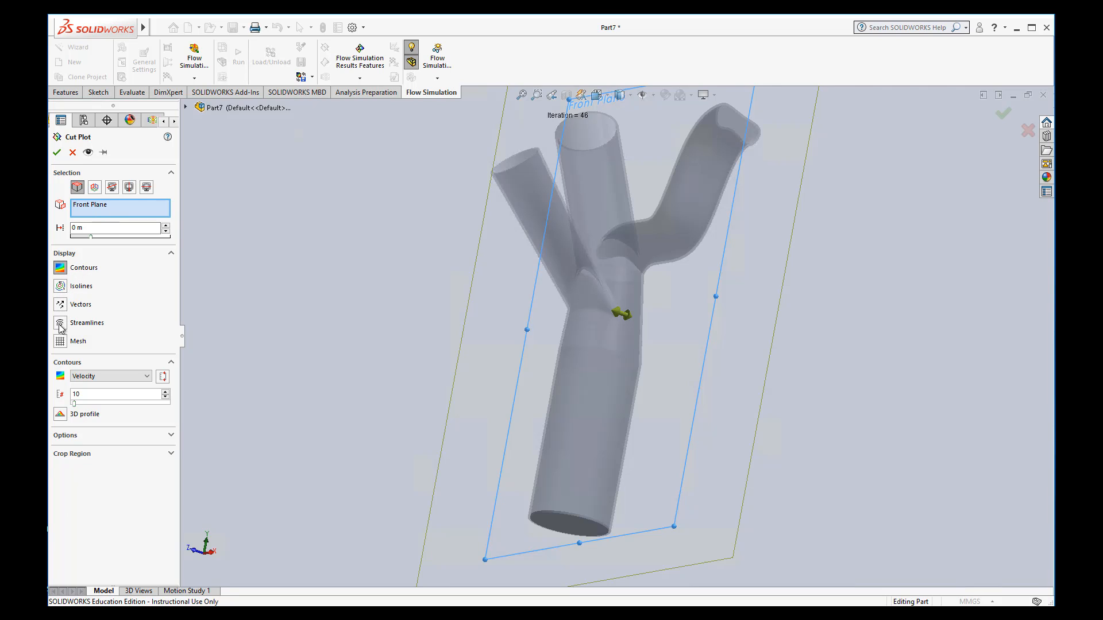
{"action": "mouse_move", "coordinate": [60, 268]}
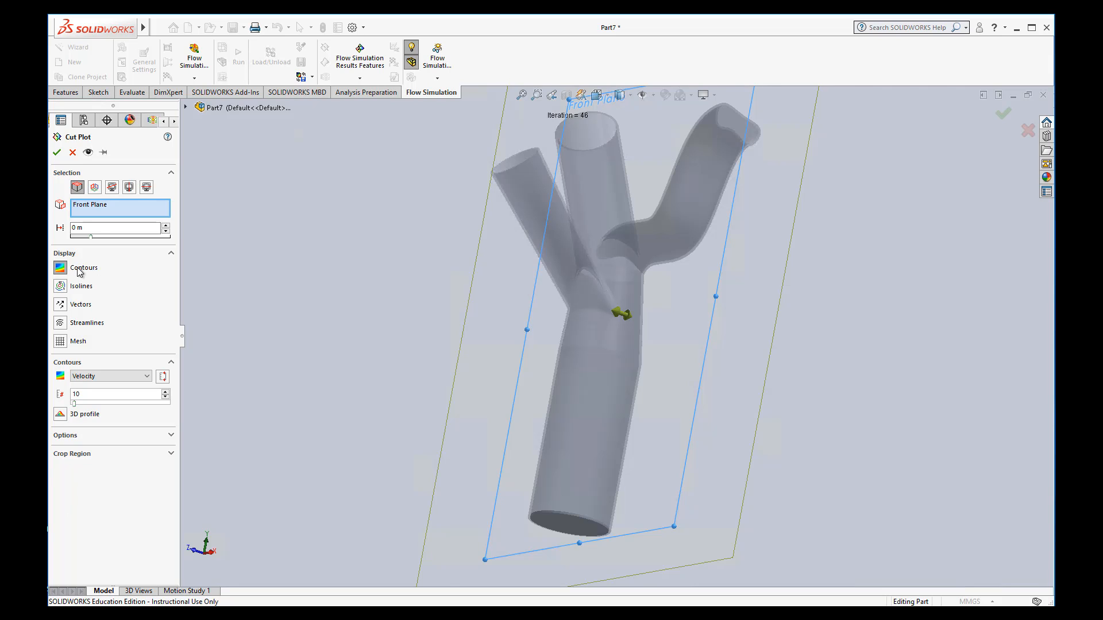
{"action": "left_click", "coordinate": [106, 376]}
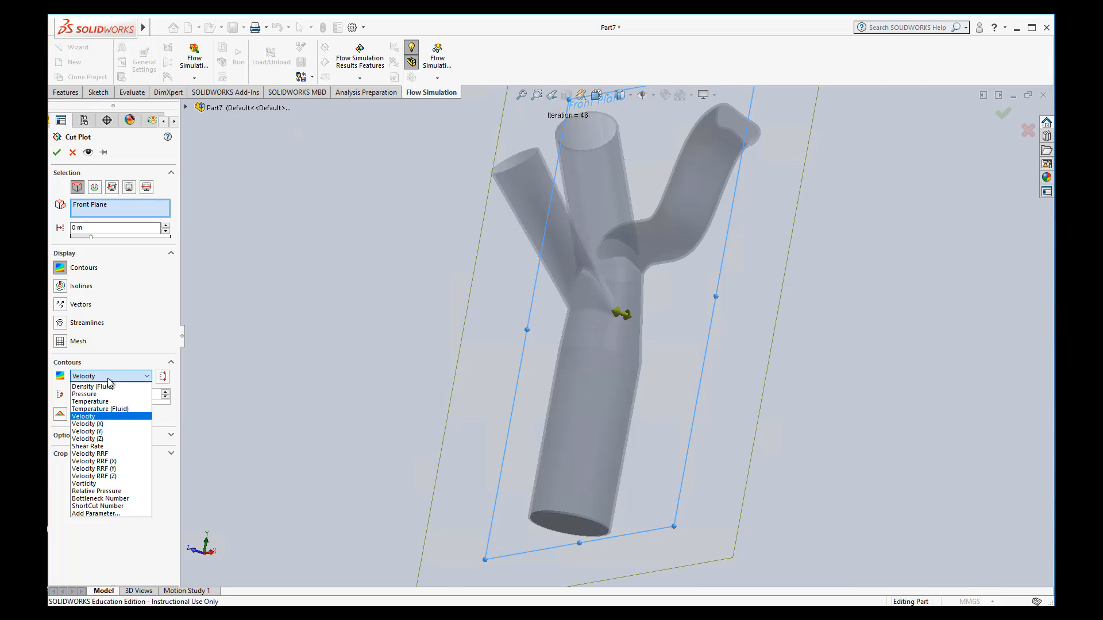
{"action": "left_click", "coordinate": [82, 416]}
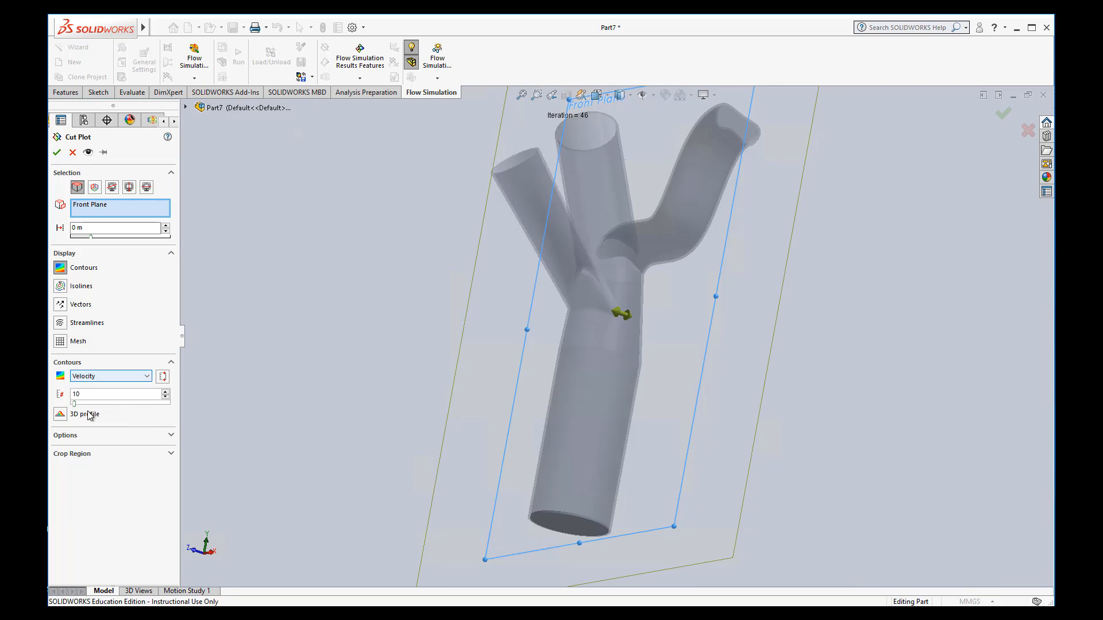
{"action": "mouse_move", "coordinate": [106, 381]}
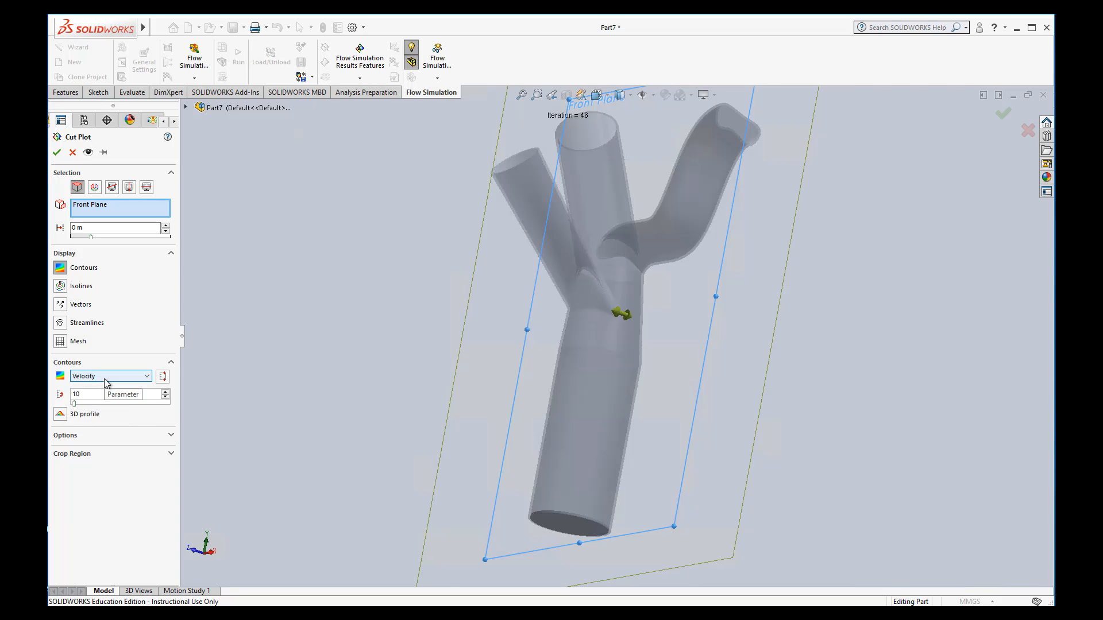
{"action": "left_click", "coordinate": [112, 394]}
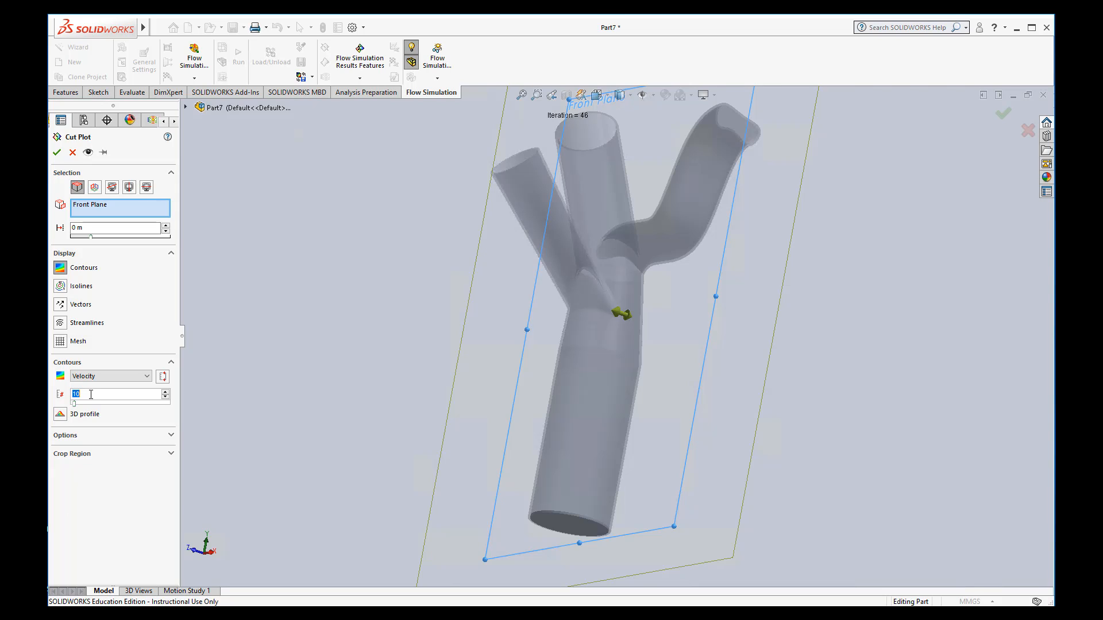
{"action": "type", "text": "20"}
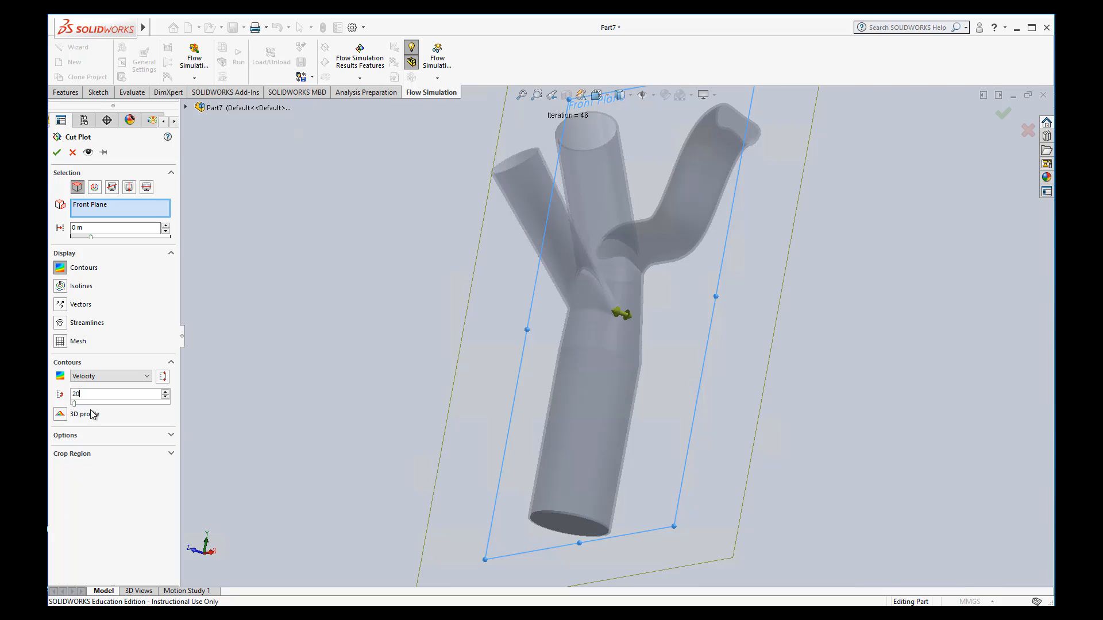
{"action": "mouse_move", "coordinate": [65, 422]}
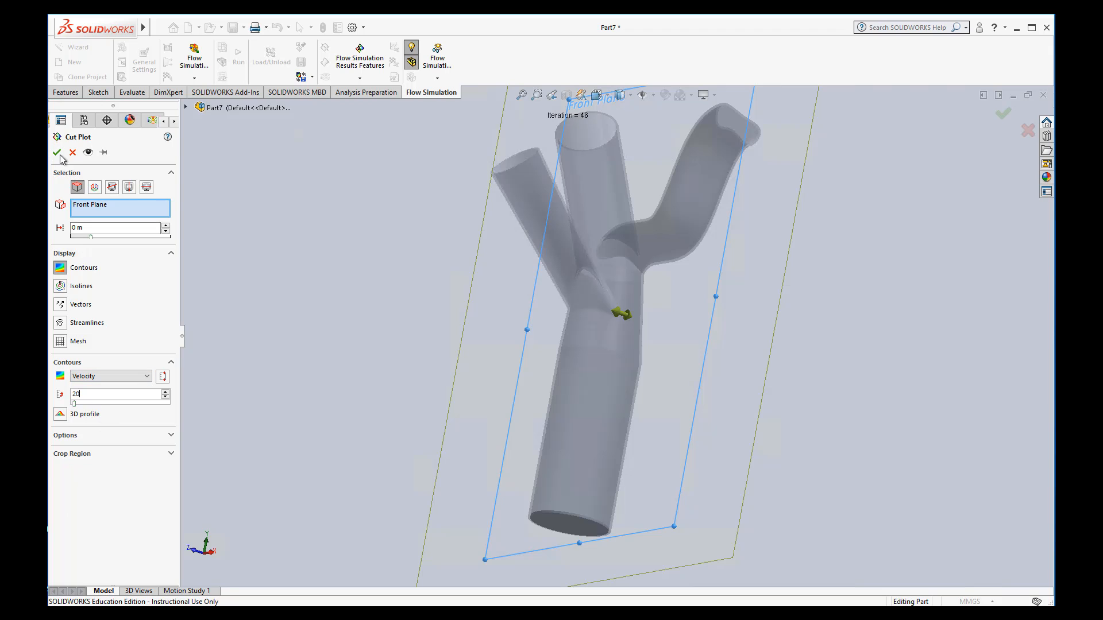
{"action": "left_click", "coordinate": [63, 152]}
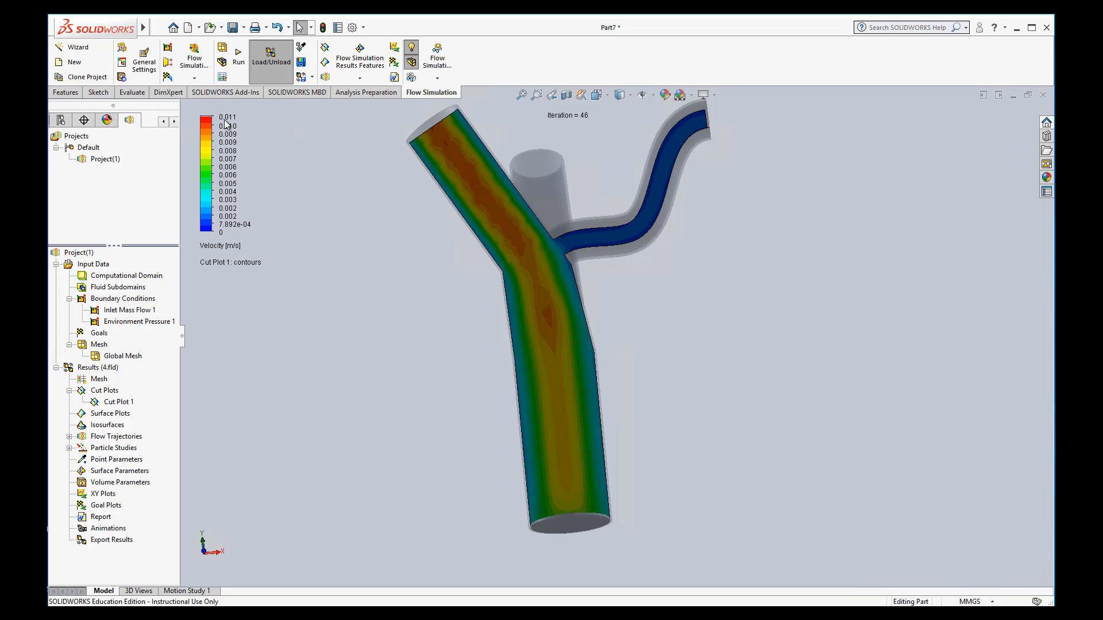
{"action": "mouse_move", "coordinate": [273, 249]}
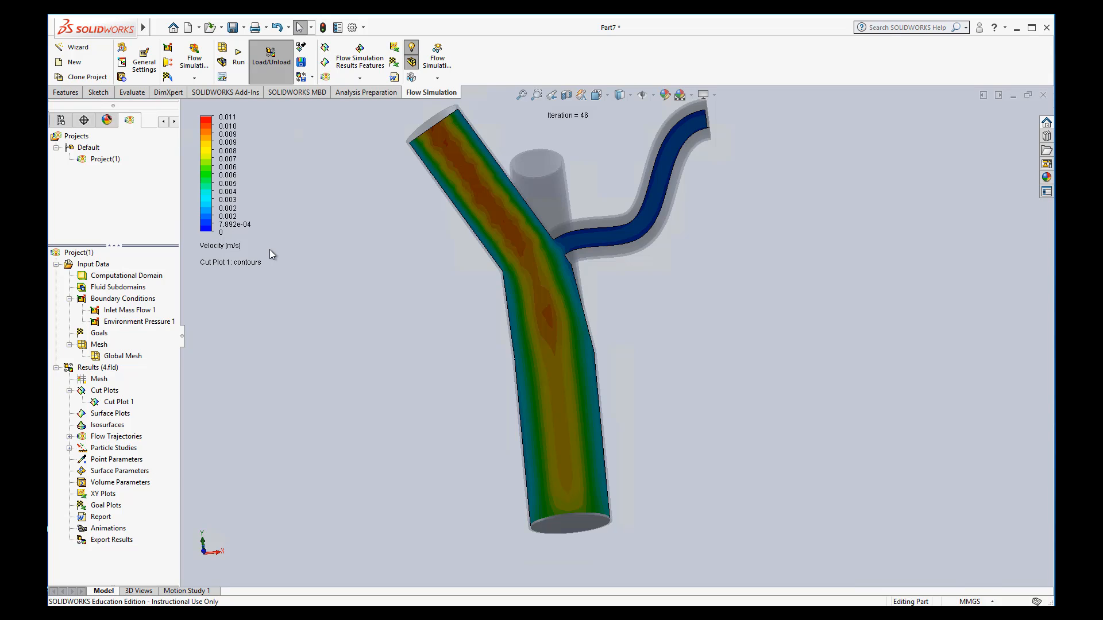
{"action": "mouse_move", "coordinate": [233, 239]}
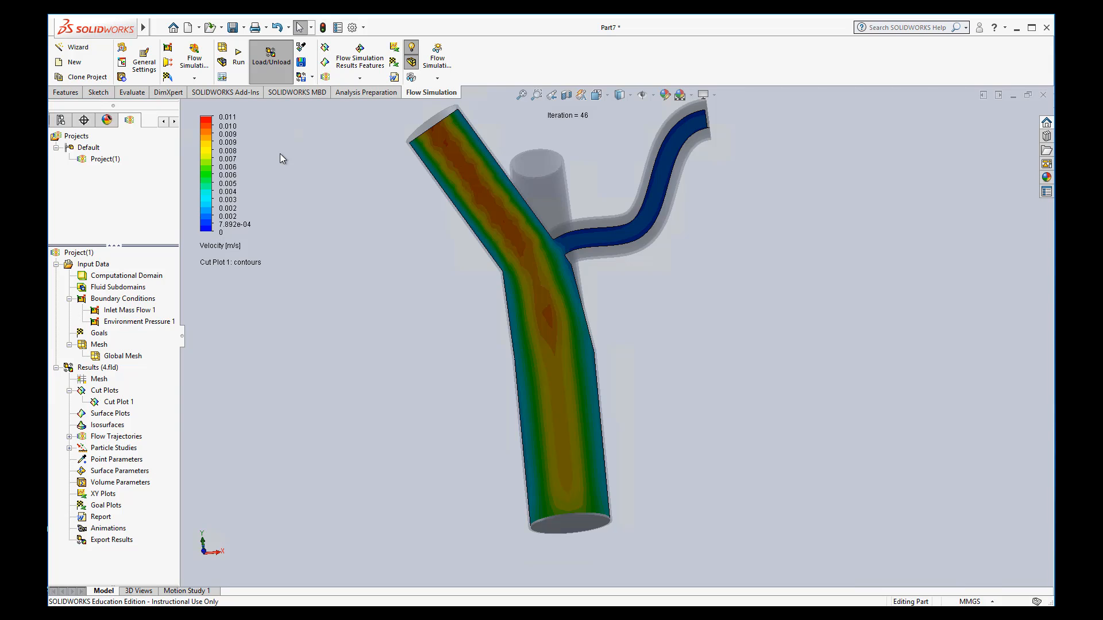
{"action": "mouse_move", "coordinate": [252, 226]}
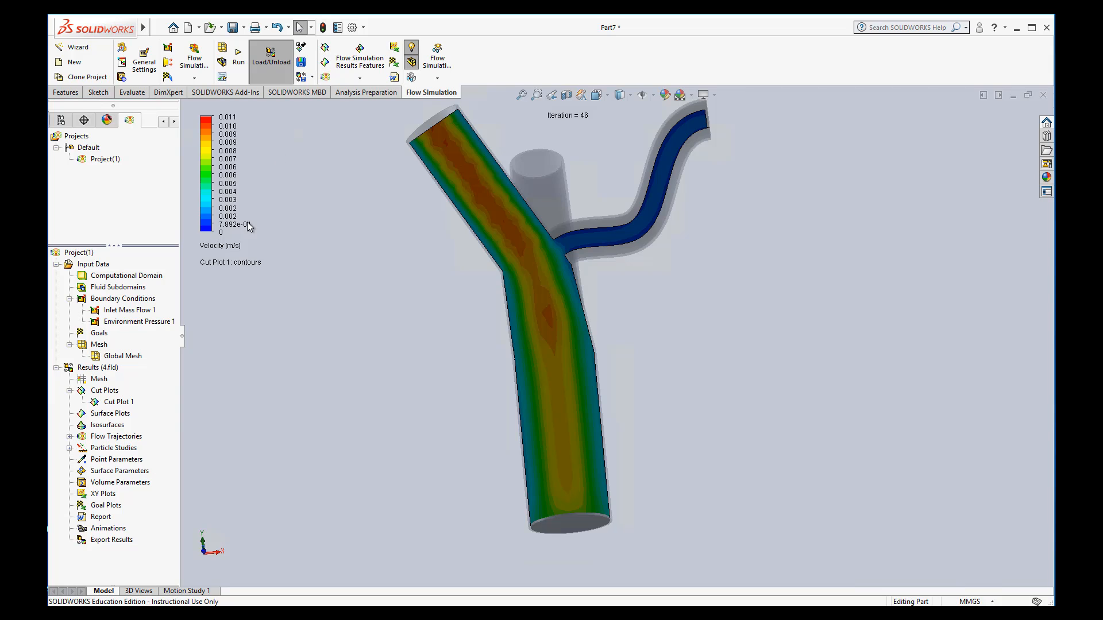
- Edit the velocity legend's maximum so the scale spans 0 to 0.012 m/s
{"action": "double_click", "coordinate": [234, 225]}
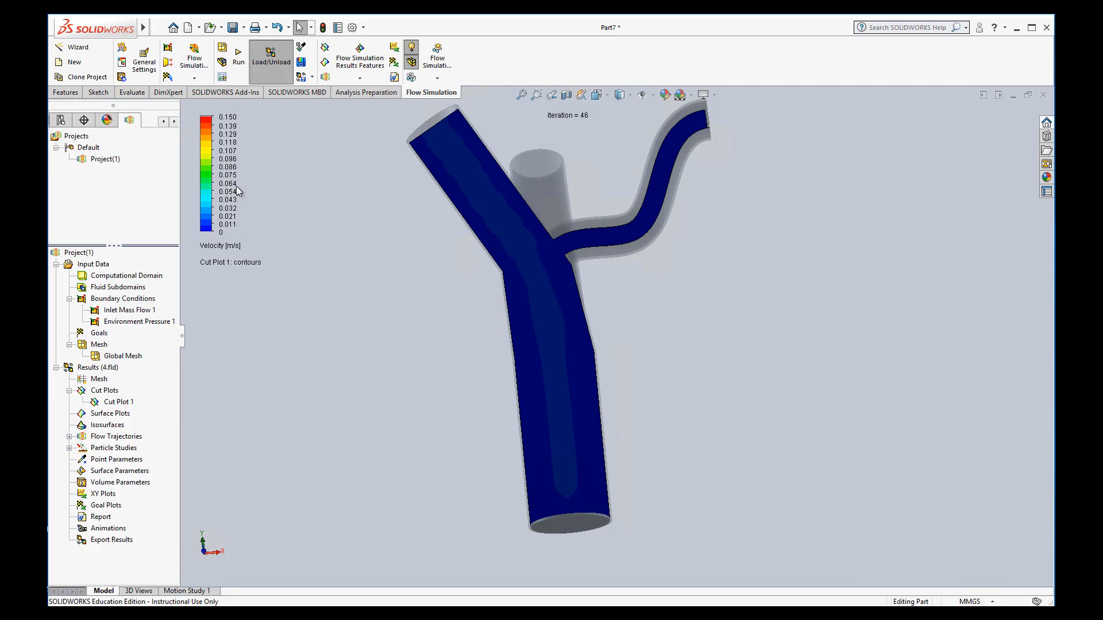
{"action": "mouse_move", "coordinate": [233, 174]}
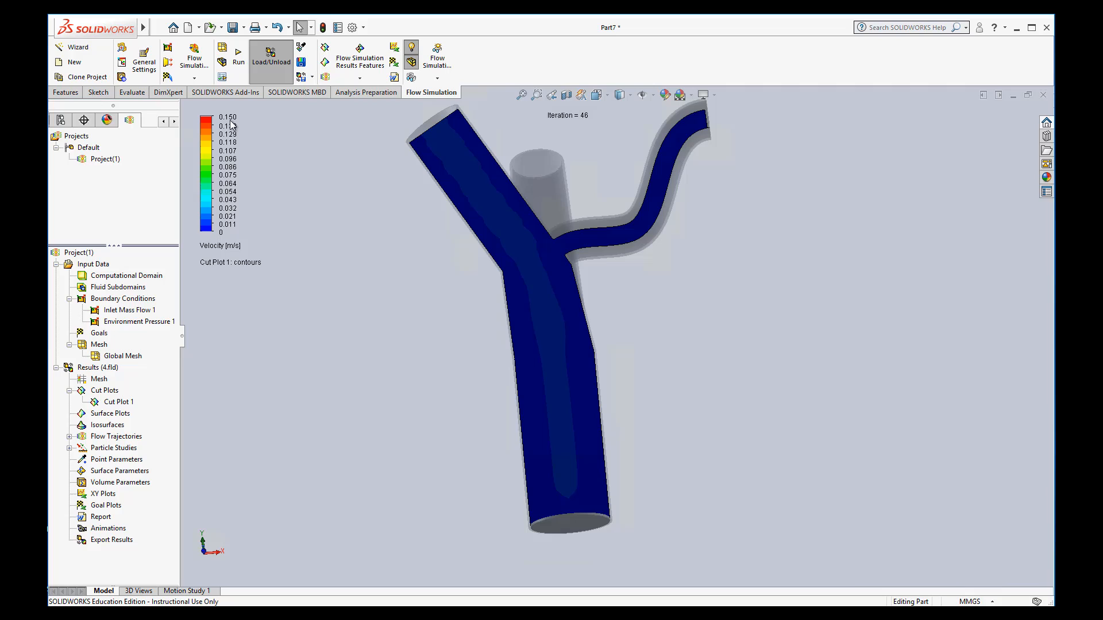
{"action": "mouse_move", "coordinate": [233, 231]}
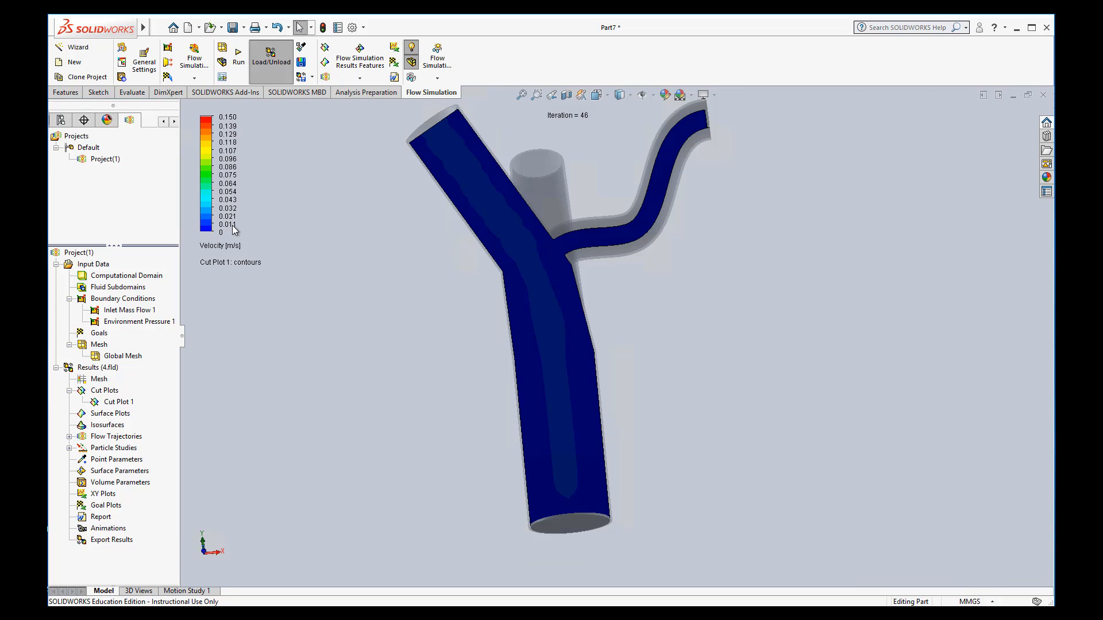
{"action": "mouse_move", "coordinate": [224, 232]}
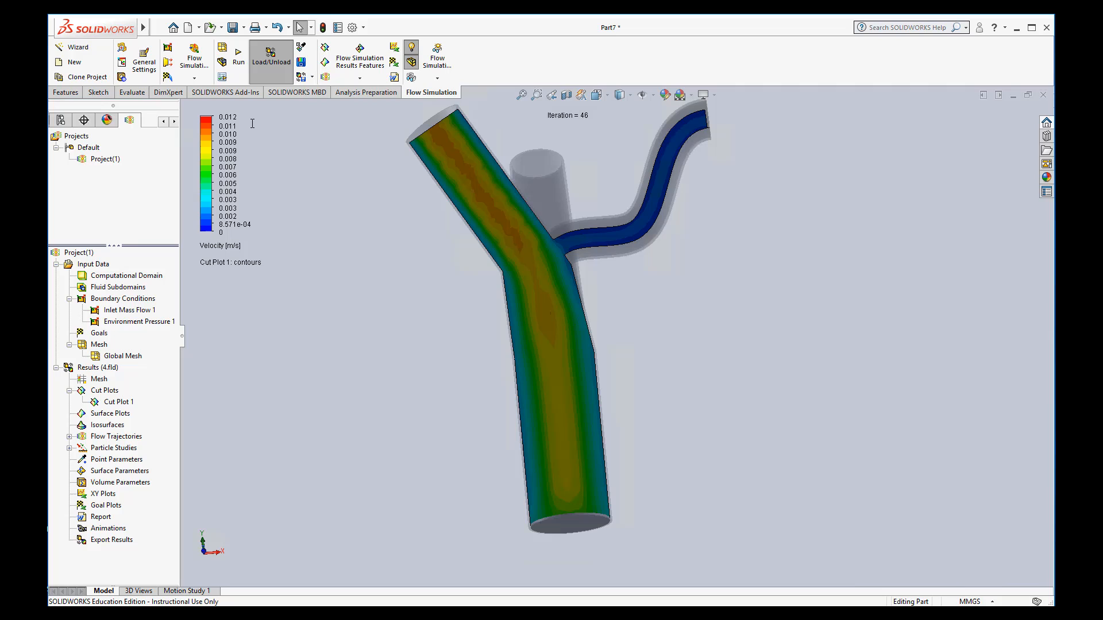
{"action": "mouse_move", "coordinate": [262, 182]}
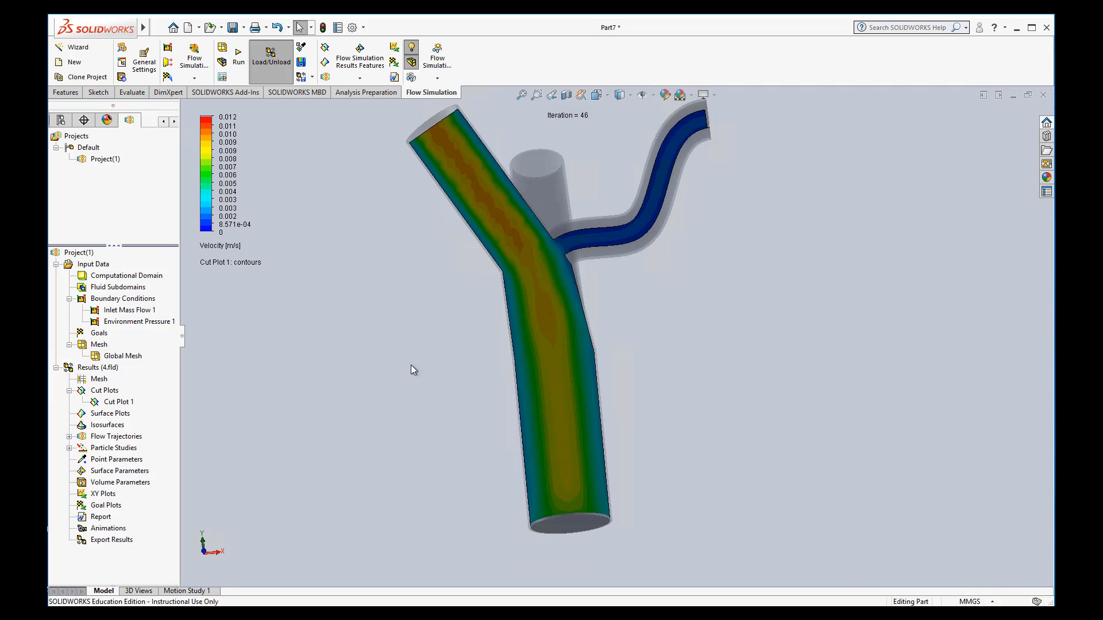
{"action": "mouse_move", "coordinate": [326, 204]}
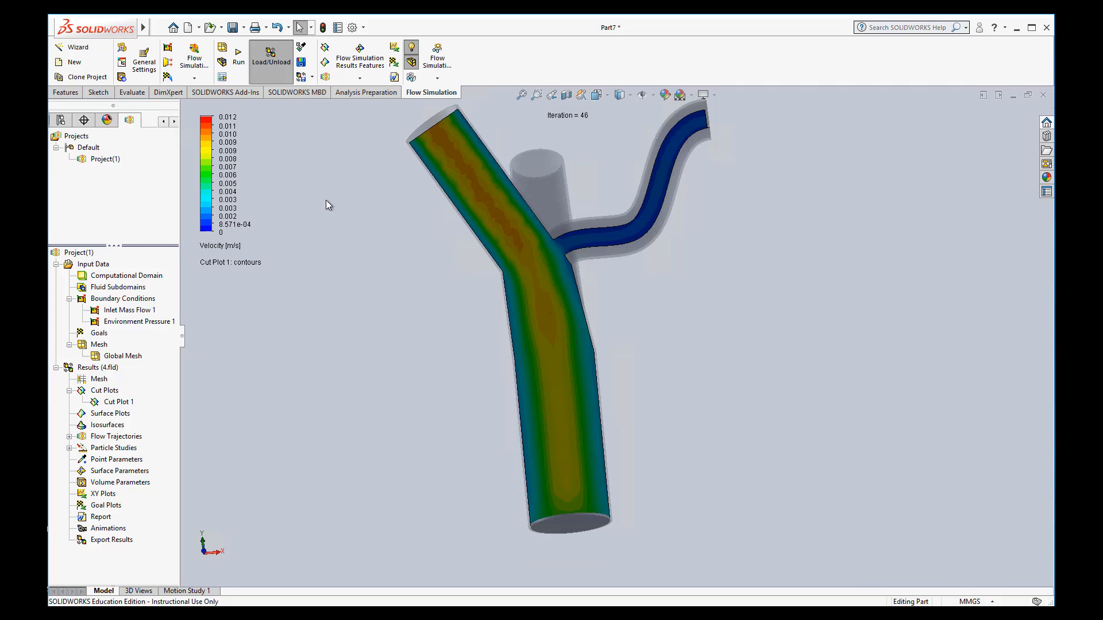
{"action": "mouse_move", "coordinate": [129, 388]}
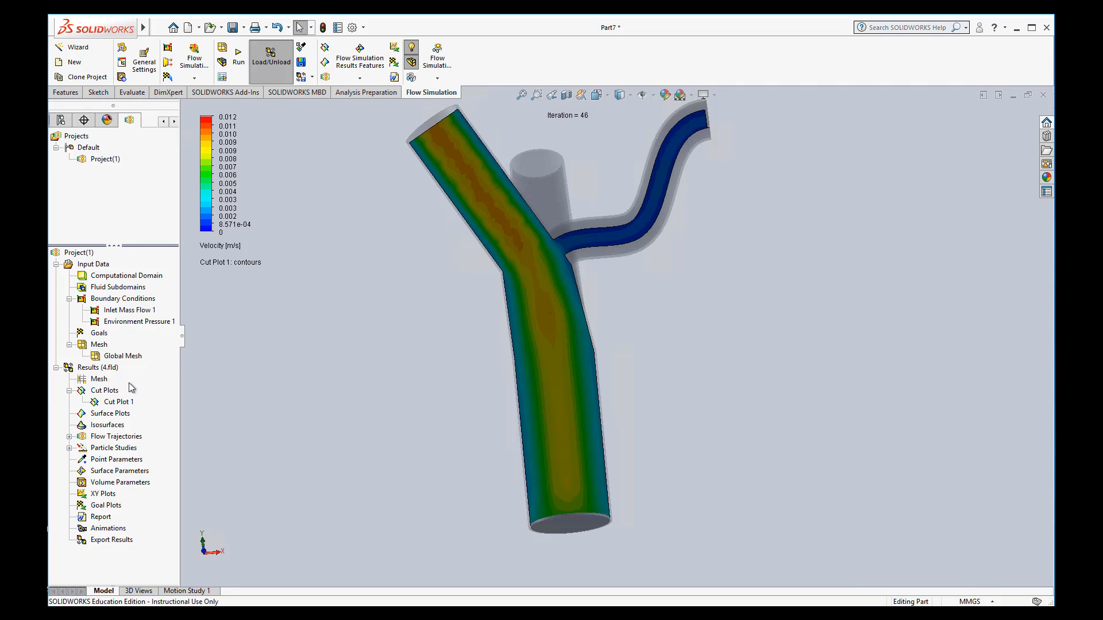
- Hide Cut Plot 1 from the Results tree
{"action": "right_click", "coordinate": [118, 402]}
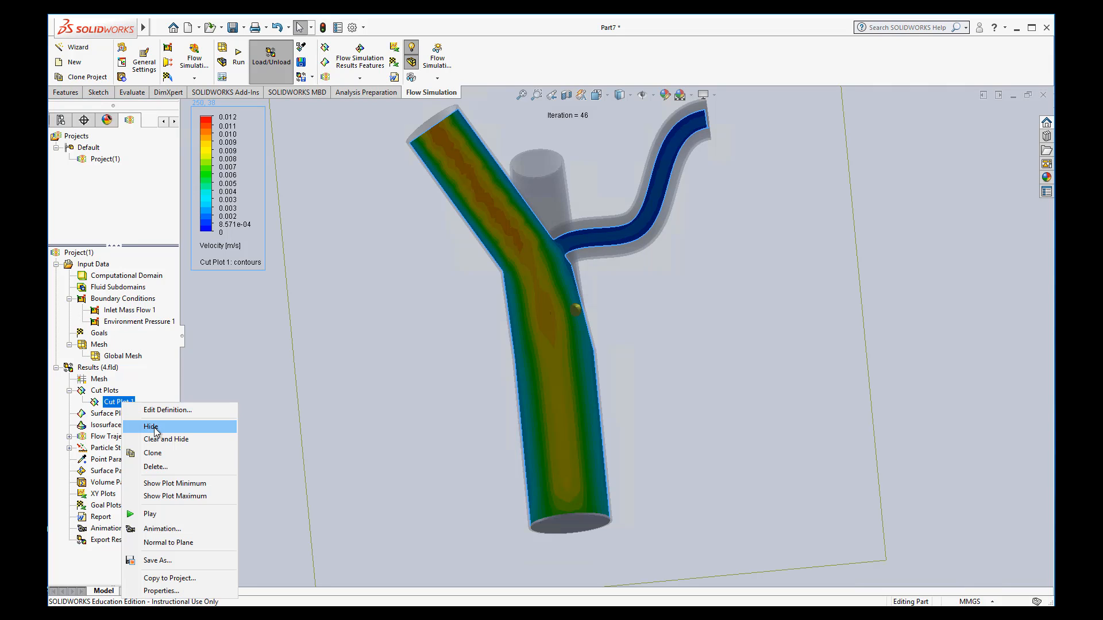
{"action": "left_click", "coordinate": [150, 428]}
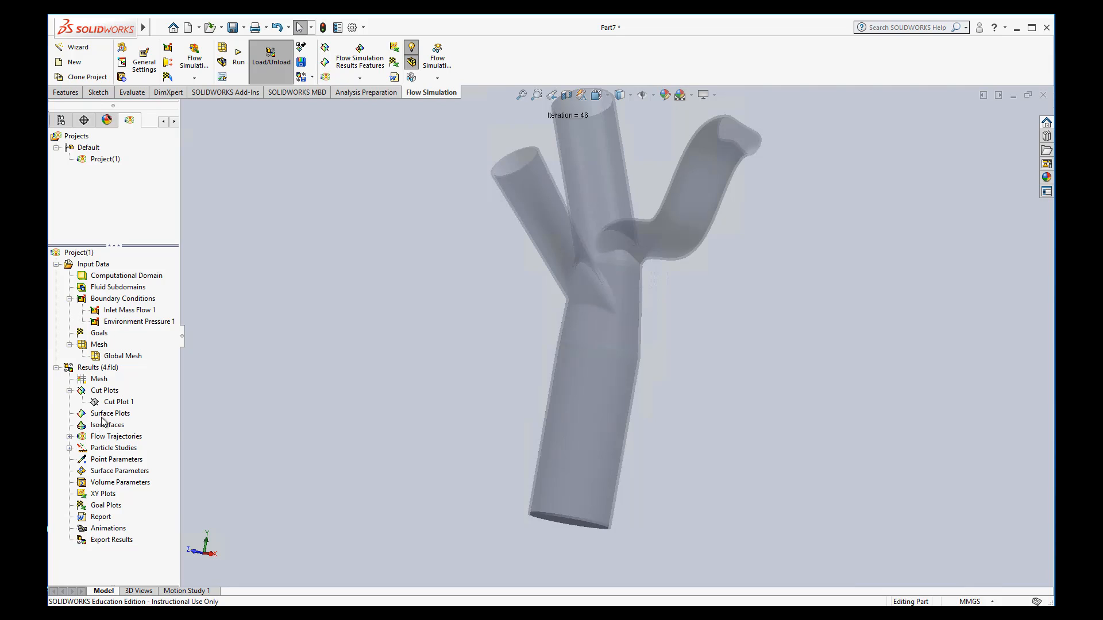
{"action": "mouse_move", "coordinate": [202, 441]}
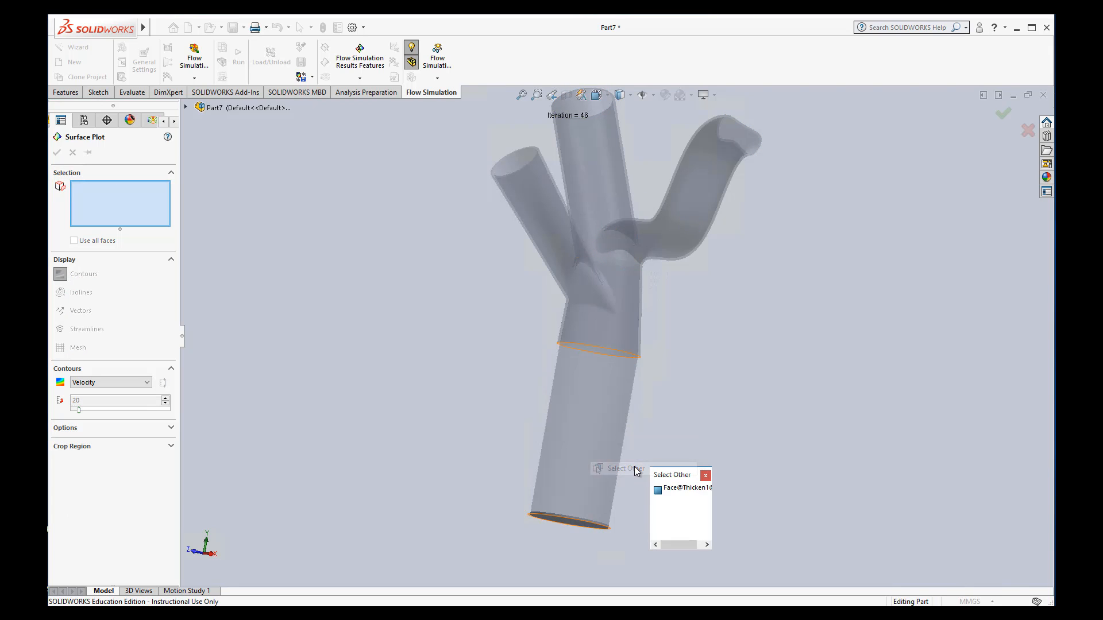
- Select the remaining artery wall faces via Select Other and set the contour parameter to Pressure
{"action": "left_click", "coordinate": [682, 488]}
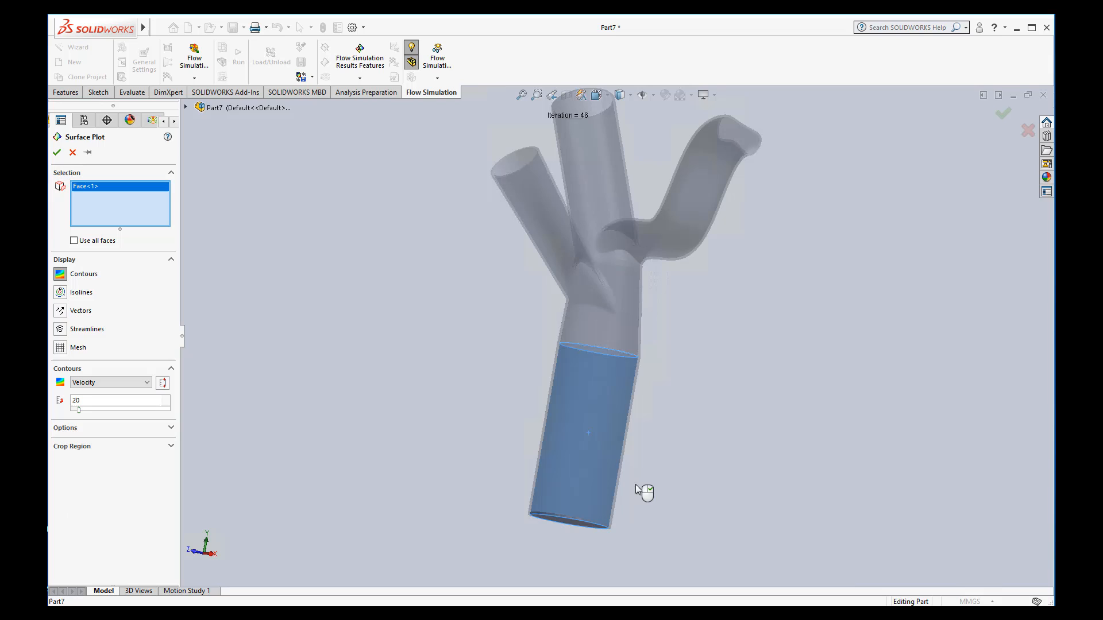
{"action": "mouse_move", "coordinate": [754, 265]}
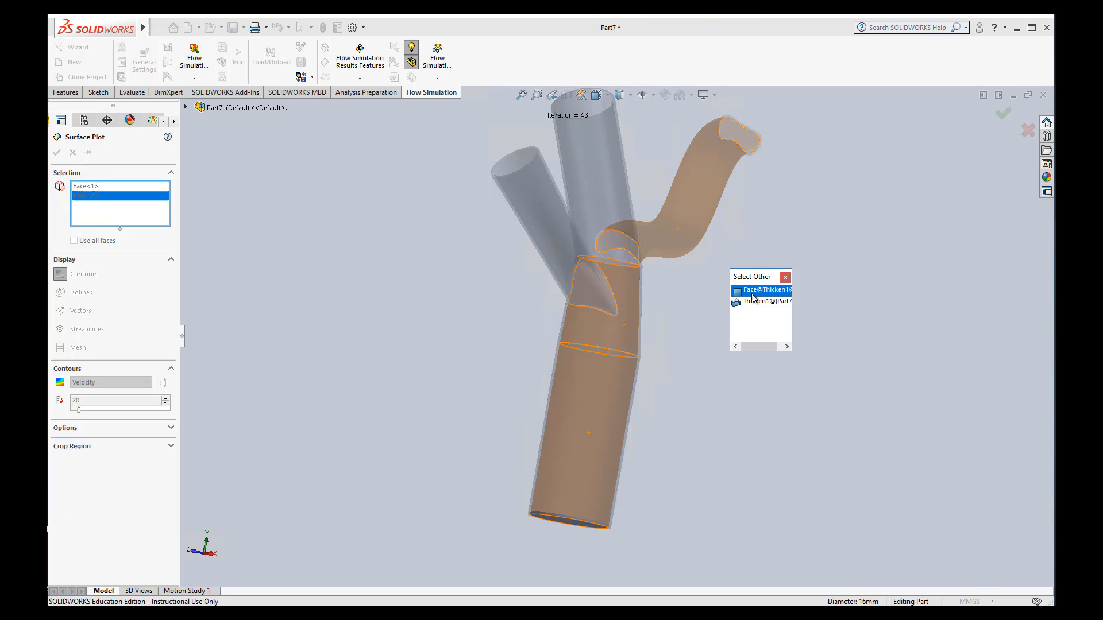
{"action": "right_click", "coordinate": [577, 317]}
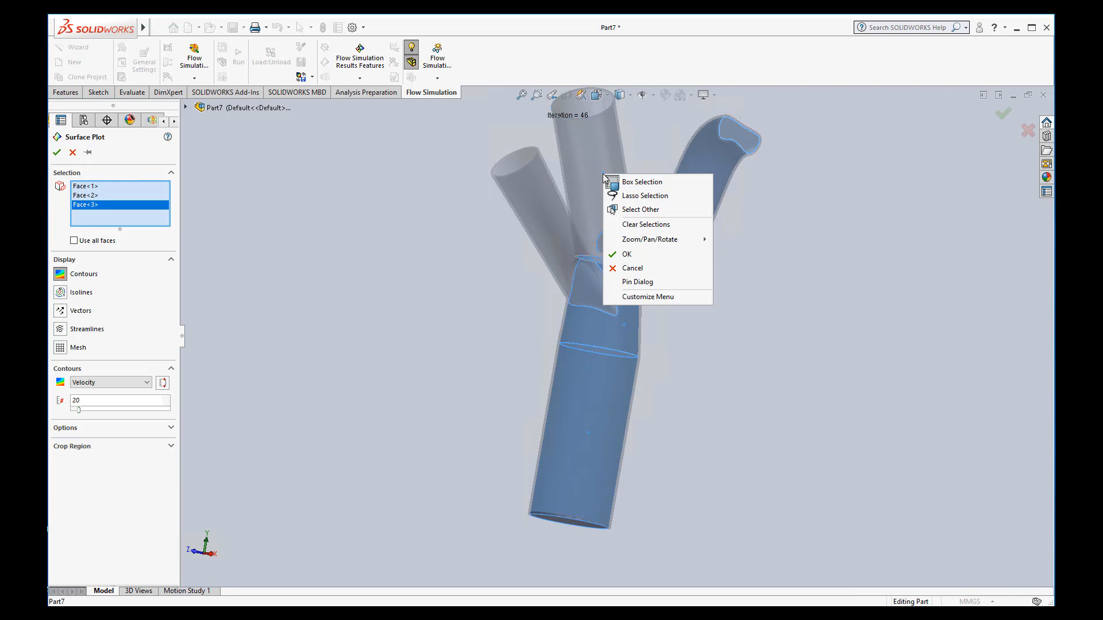
{"action": "left_click", "coordinate": [640, 209]}
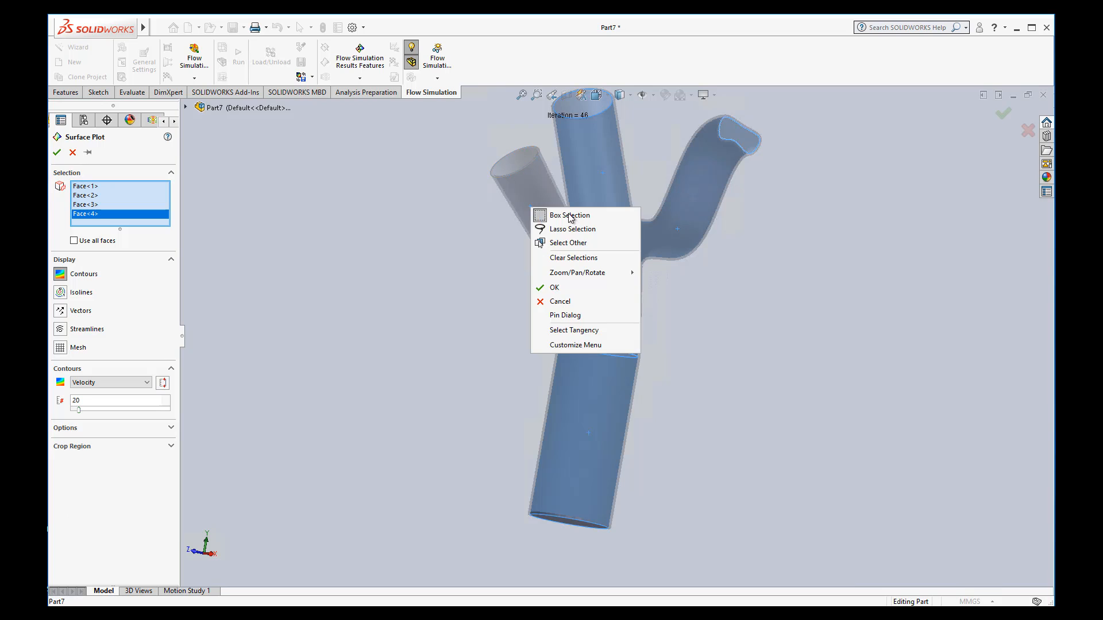
{"action": "left_click", "coordinate": [567, 242]}
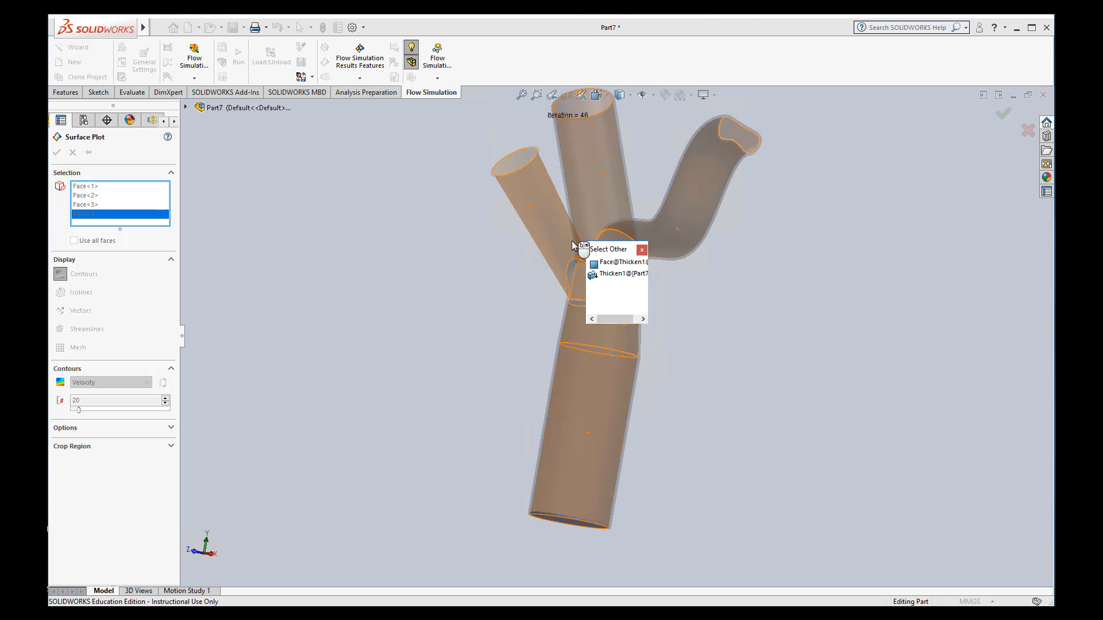
{"action": "left_click", "coordinate": [621, 262]}
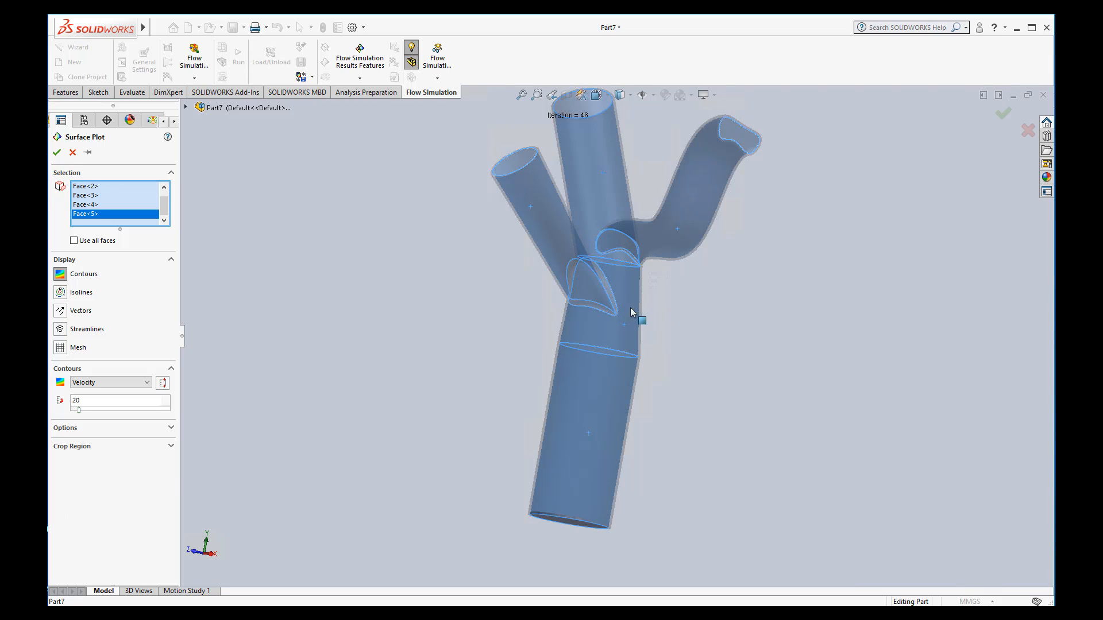
{"action": "mouse_move", "coordinate": [149, 296]}
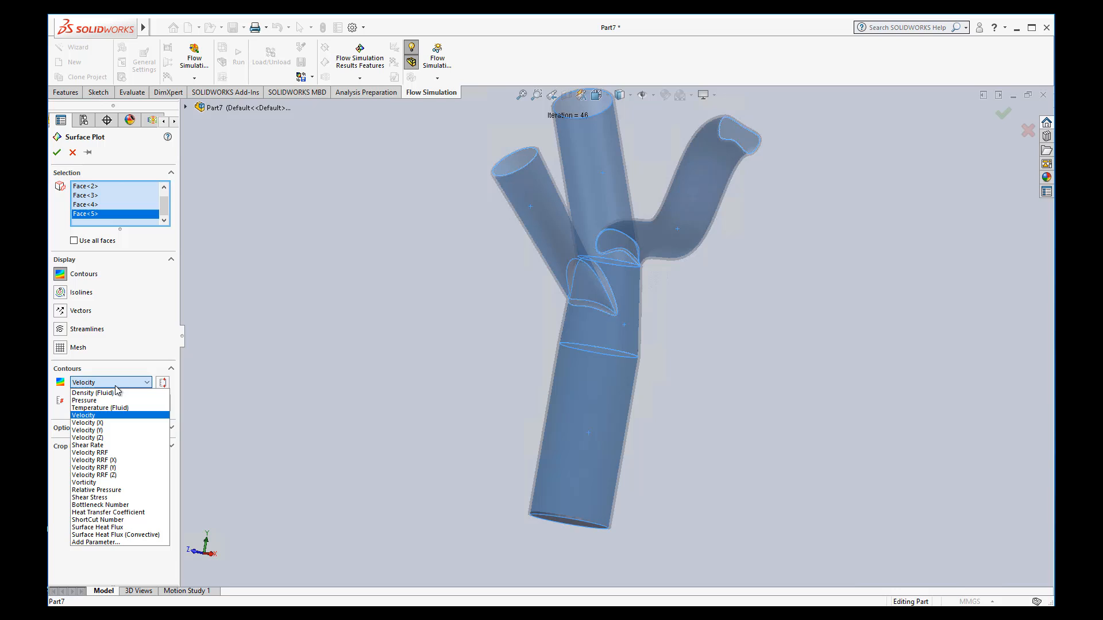
{"action": "mouse_move", "coordinate": [88, 400]}
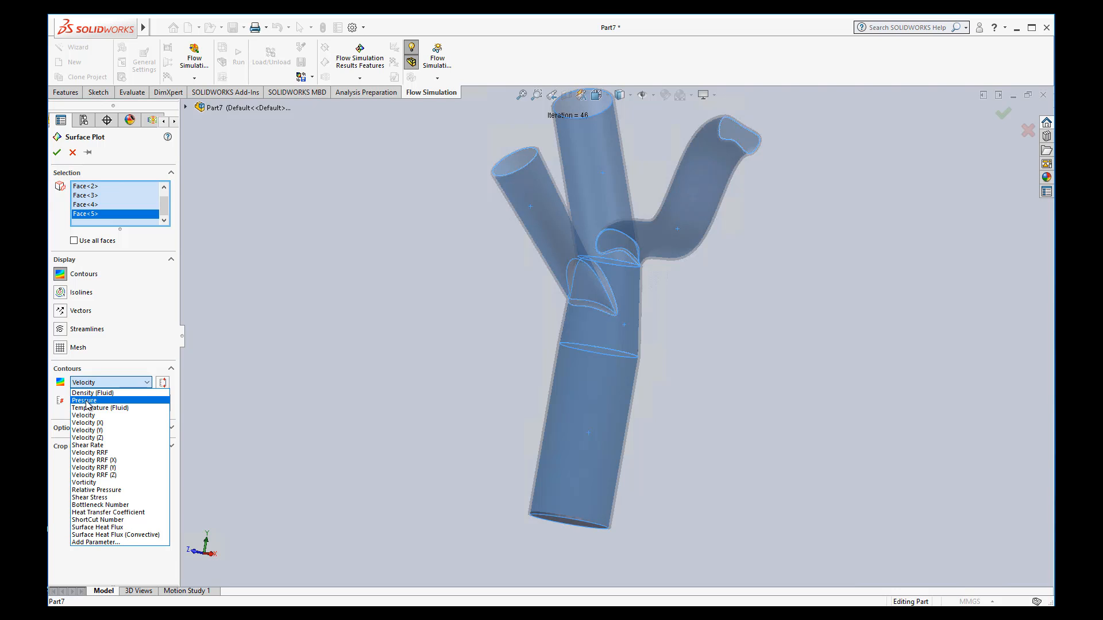
{"action": "left_click", "coordinate": [84, 400]}
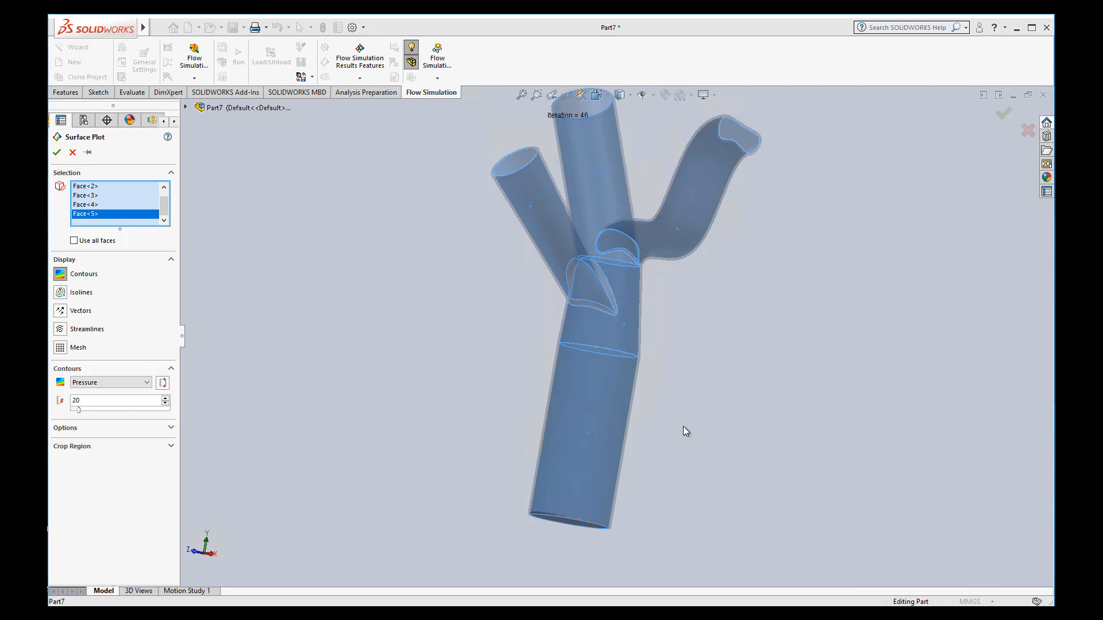
- Create Surface Plot 1 and rotate the artery to view its pressure contours
{"action": "left_click", "coordinate": [57, 151]}
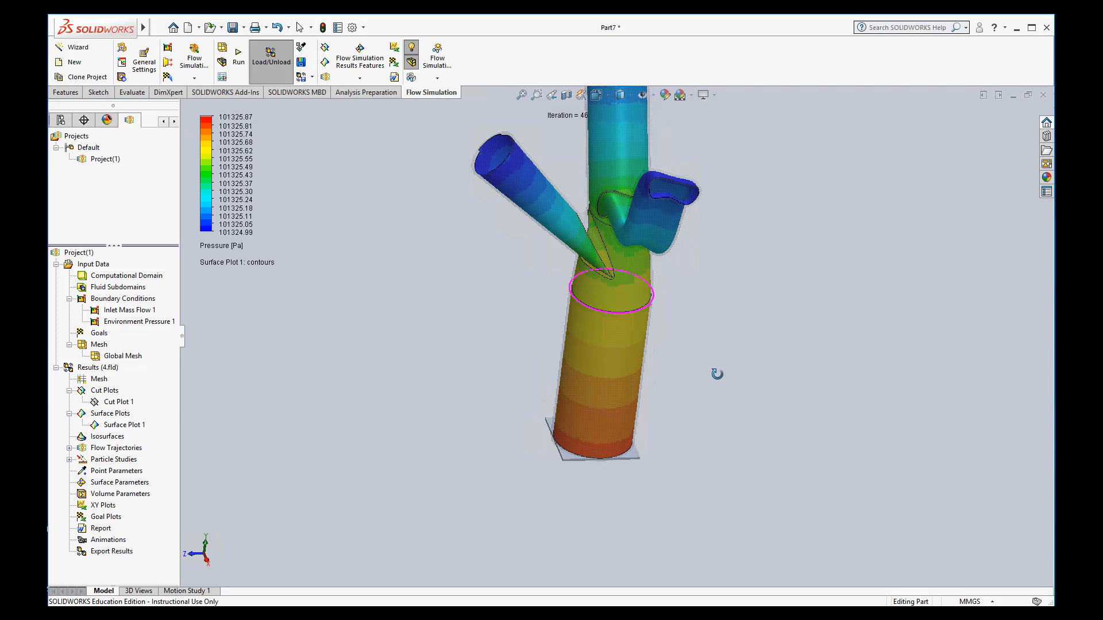
{"action": "left_click_drag", "start_coordinate": [717, 373], "coordinate": [742, 479]}
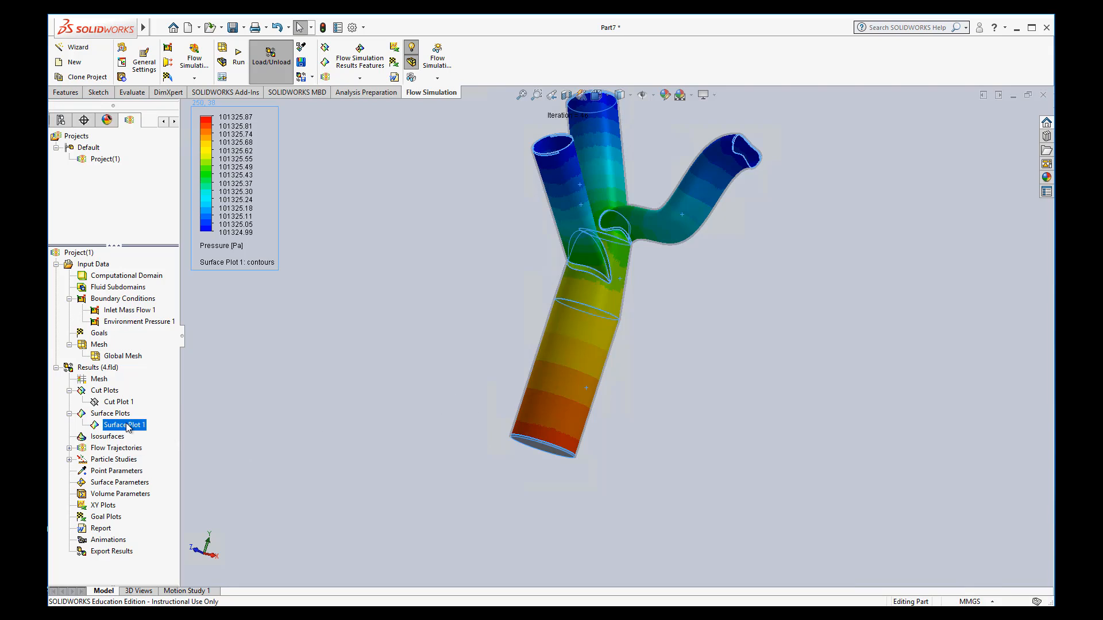
- Review Surface Plot 1 unchanged, hide it, and begin a new isosurface definition
{"action": "double_click", "coordinate": [123, 425]}
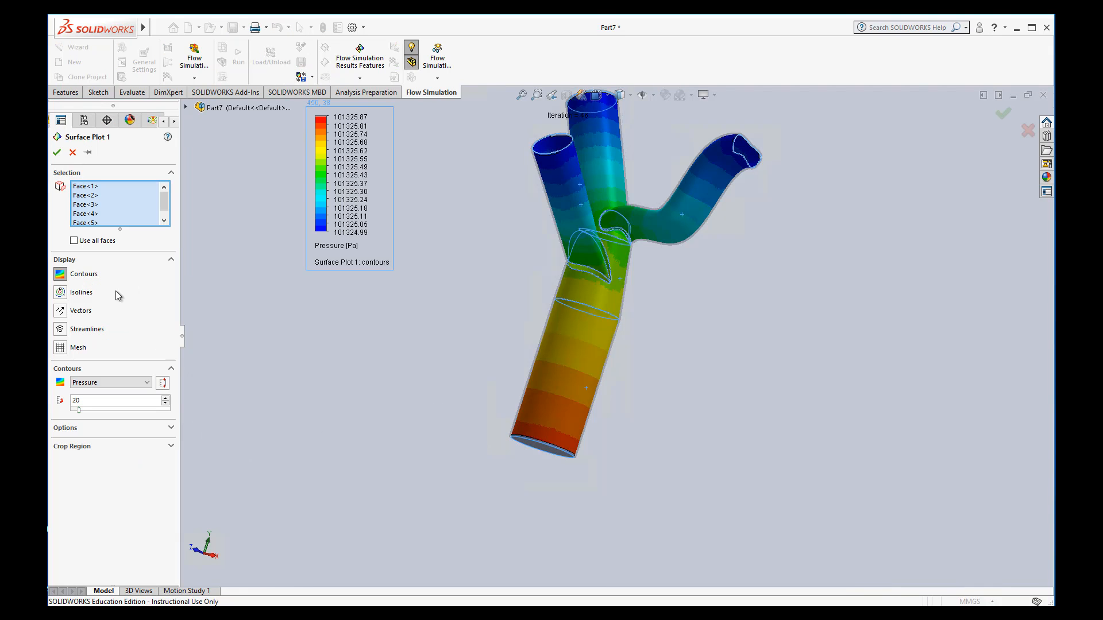
{"action": "left_click", "coordinate": [73, 240]}
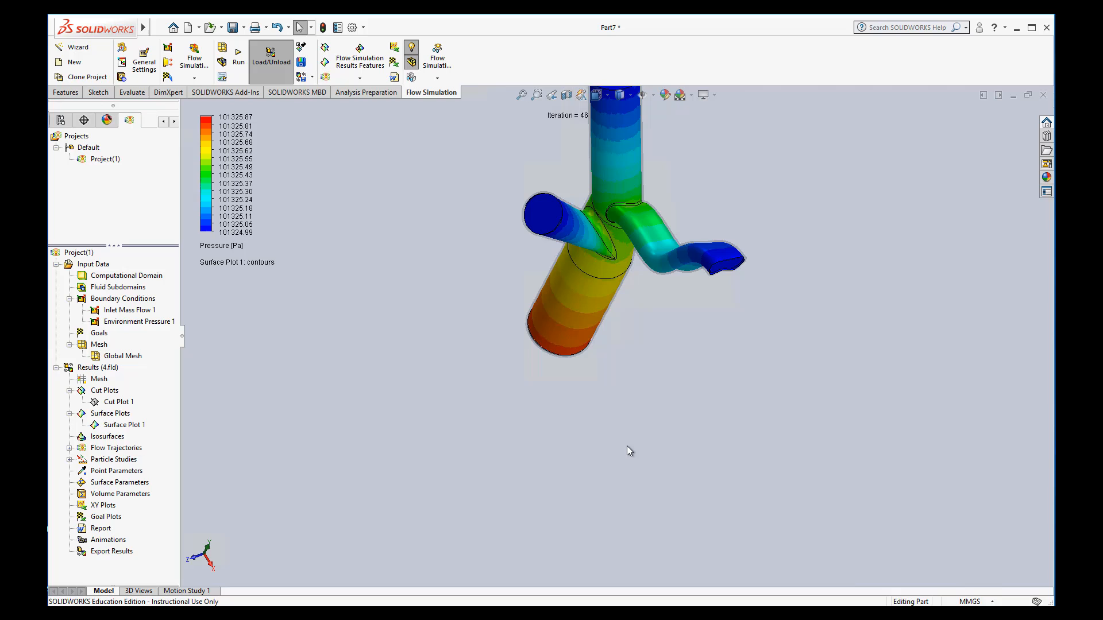
{"action": "left_click_drag", "start_coordinate": [629, 450], "coordinate": [630, 421]}
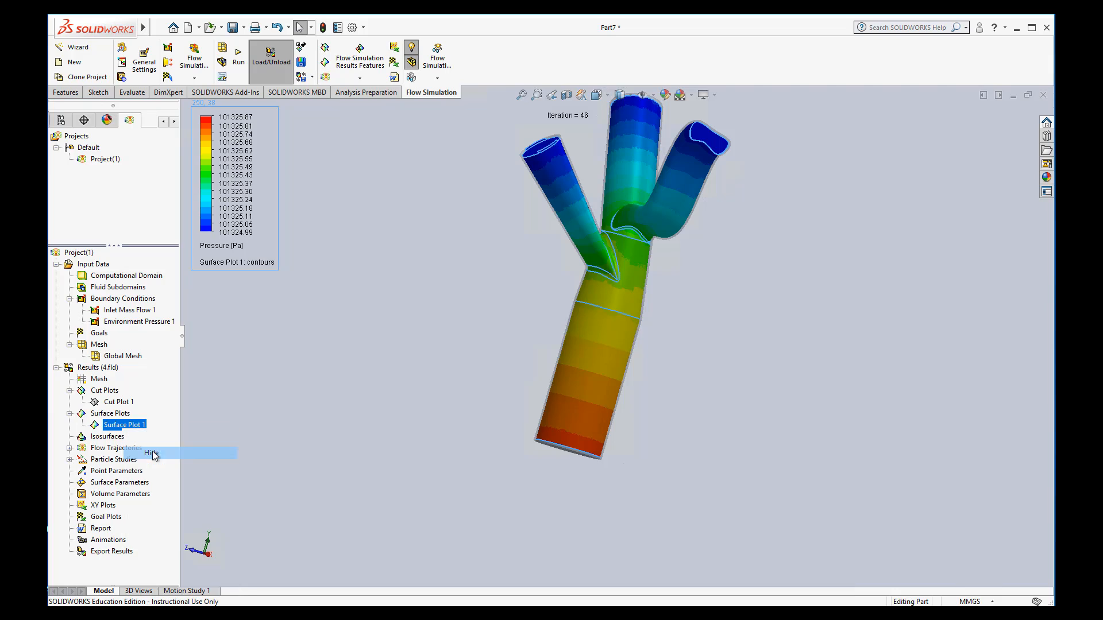
{"action": "left_click", "coordinate": [151, 454]}
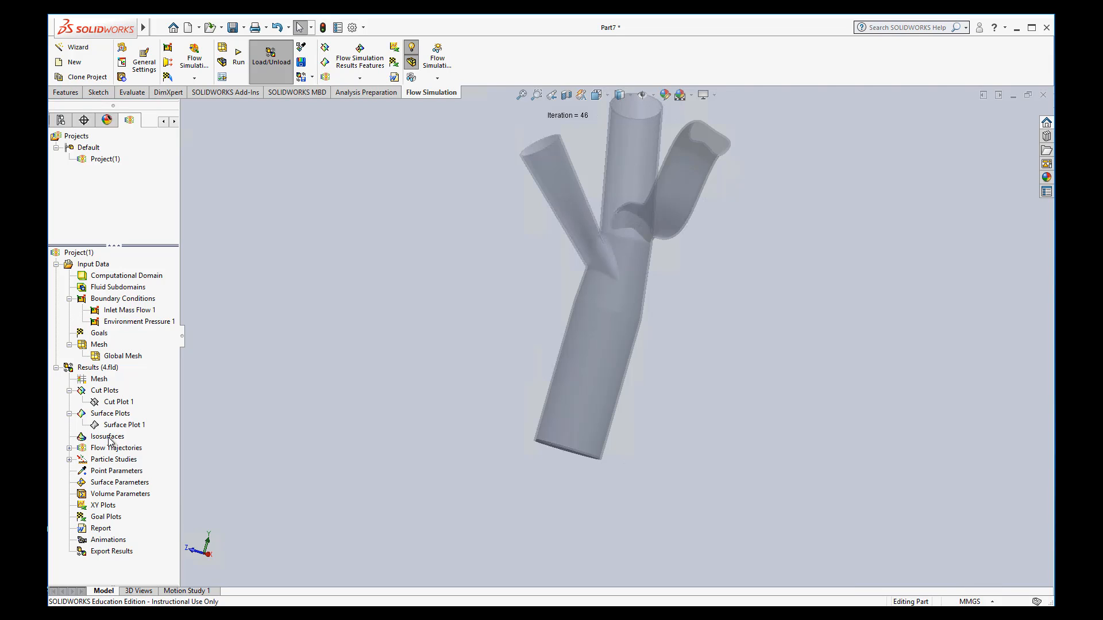
{"action": "mouse_move", "coordinate": [306, 481]}
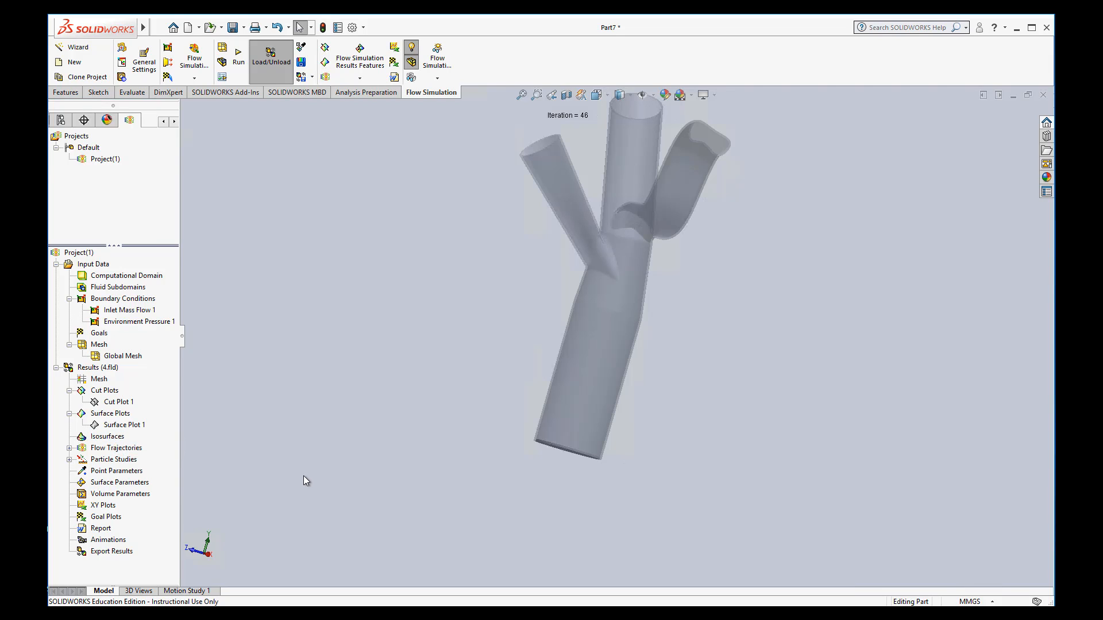
{"action": "double_click", "coordinate": [108, 437]}
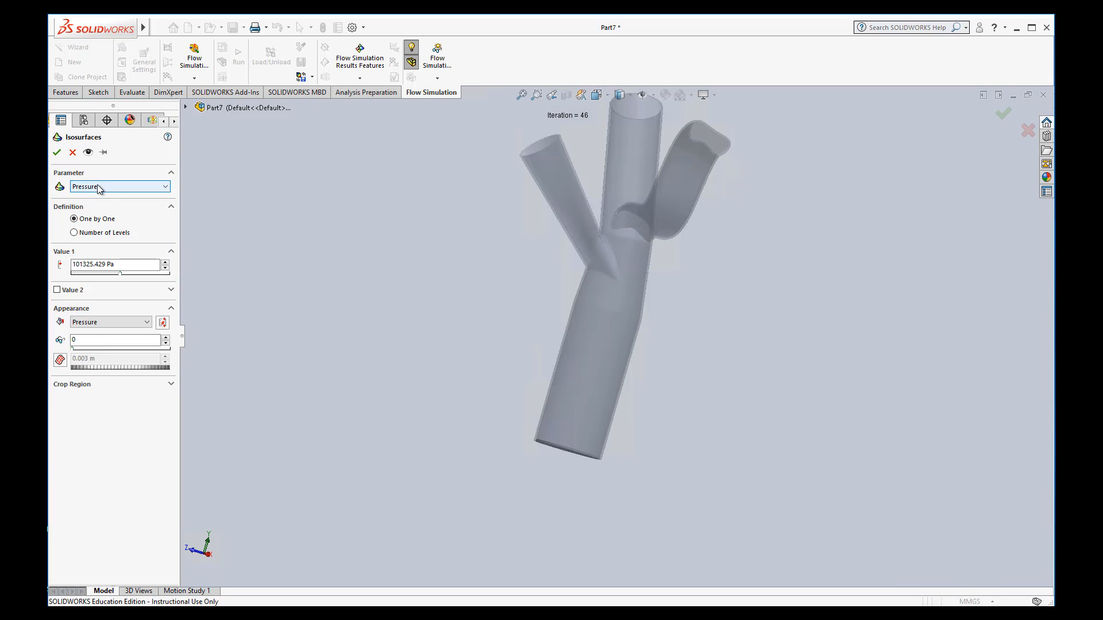
{"action": "mouse_move", "coordinate": [99, 186]}
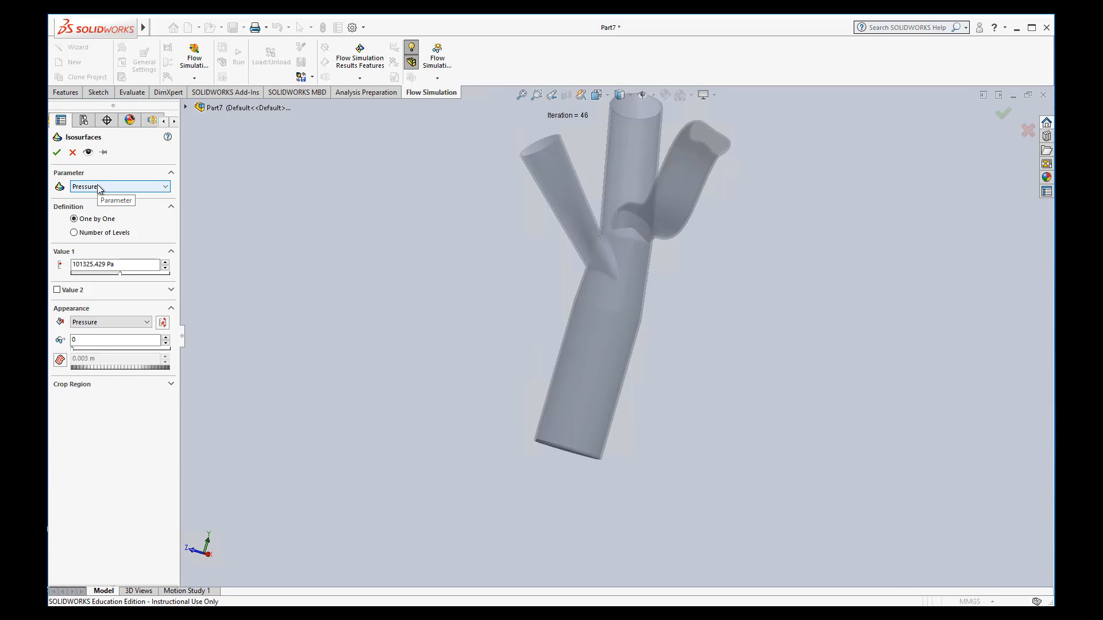
{"action": "mouse_move", "coordinate": [107, 189]}
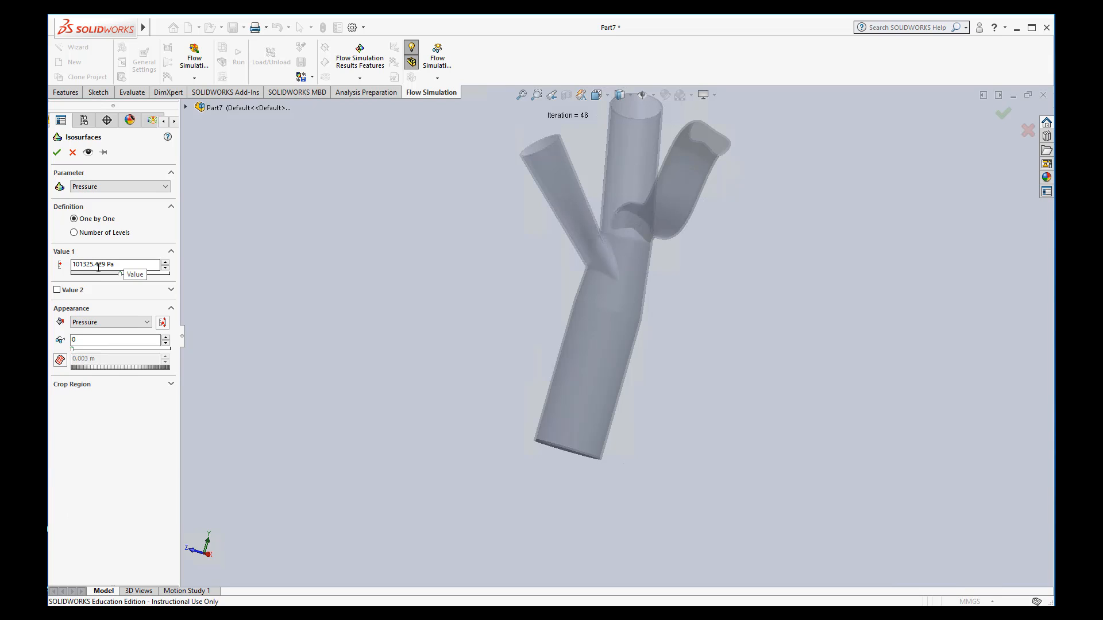
- Create a Pressure isosurface at 101325.429 Pa, then hide Isosurfaces 1
{"action": "left_click", "coordinate": [106, 322]}
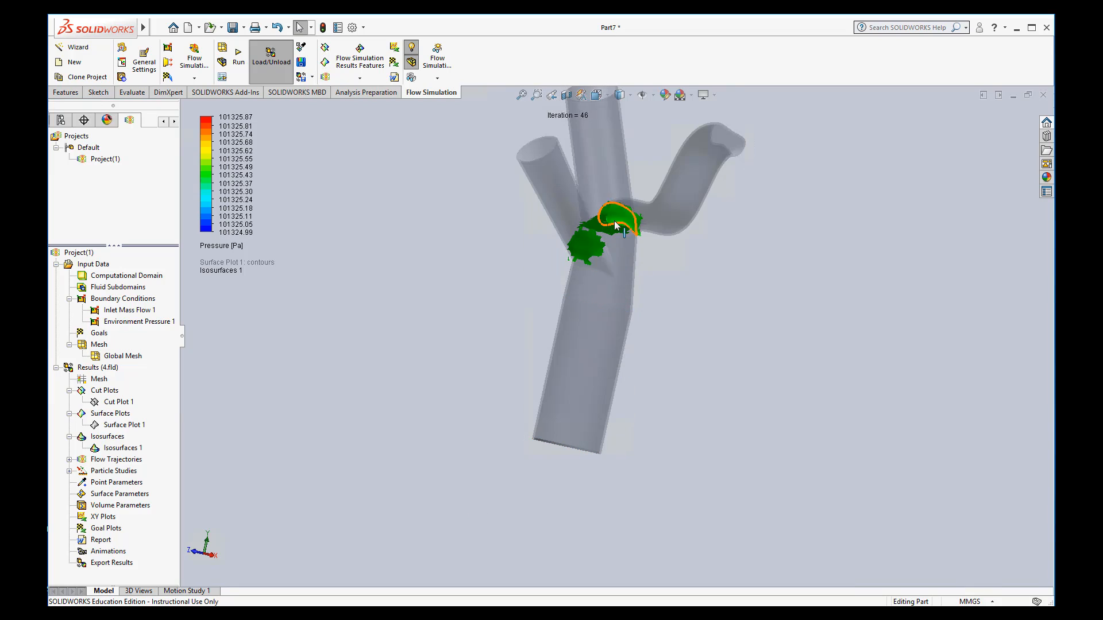
{"action": "right_click", "coordinate": [122, 448]}
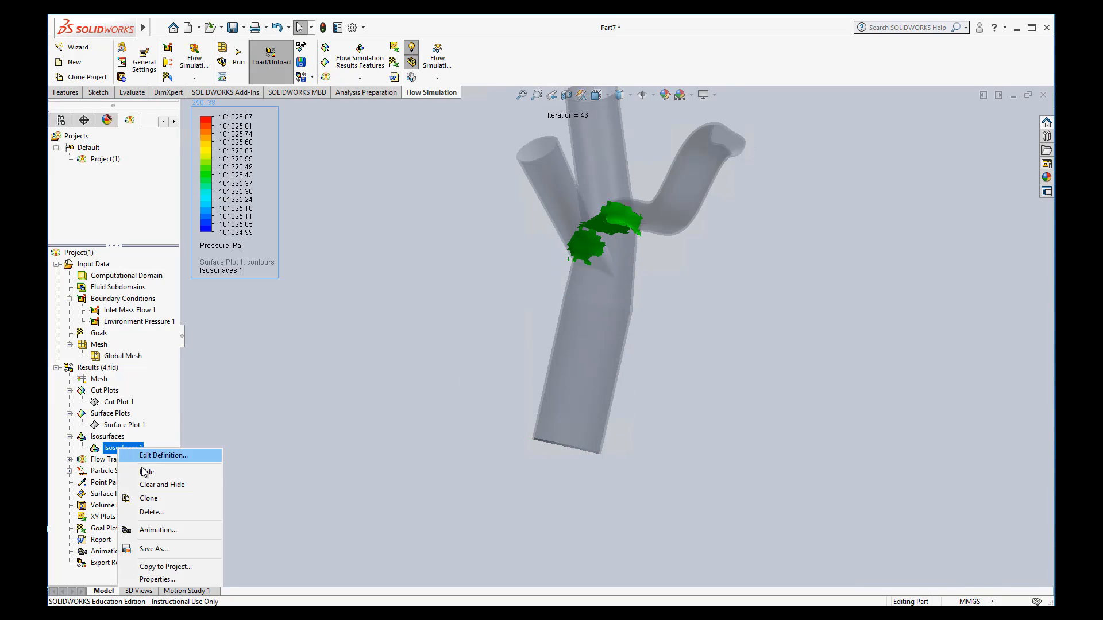
{"action": "left_click", "coordinate": [162, 484]}
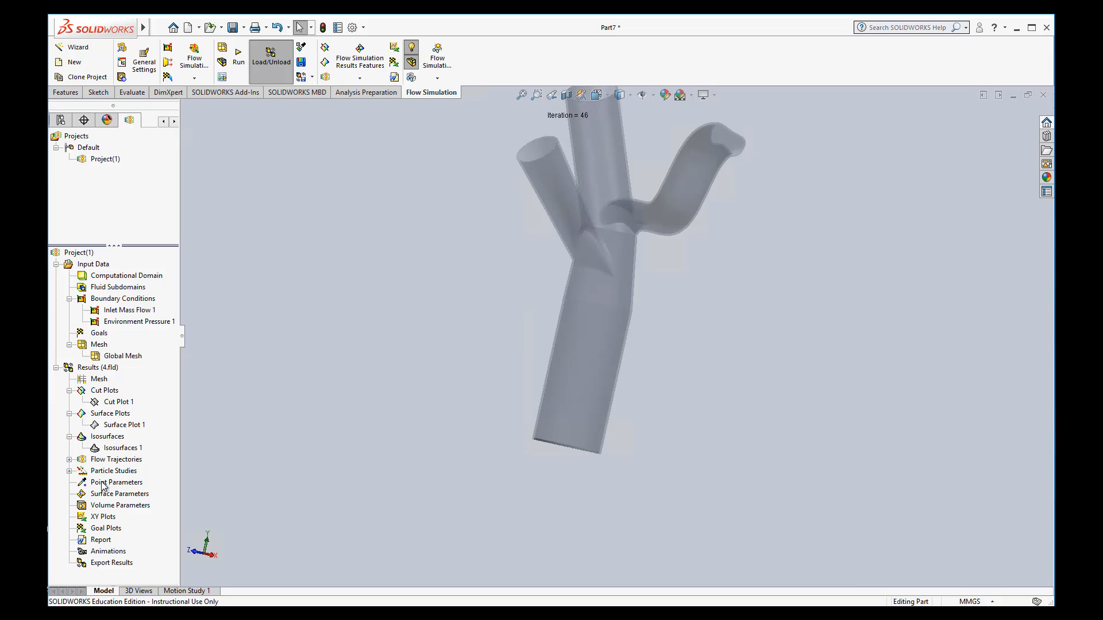
{"action": "mouse_move", "coordinate": [133, 479]}
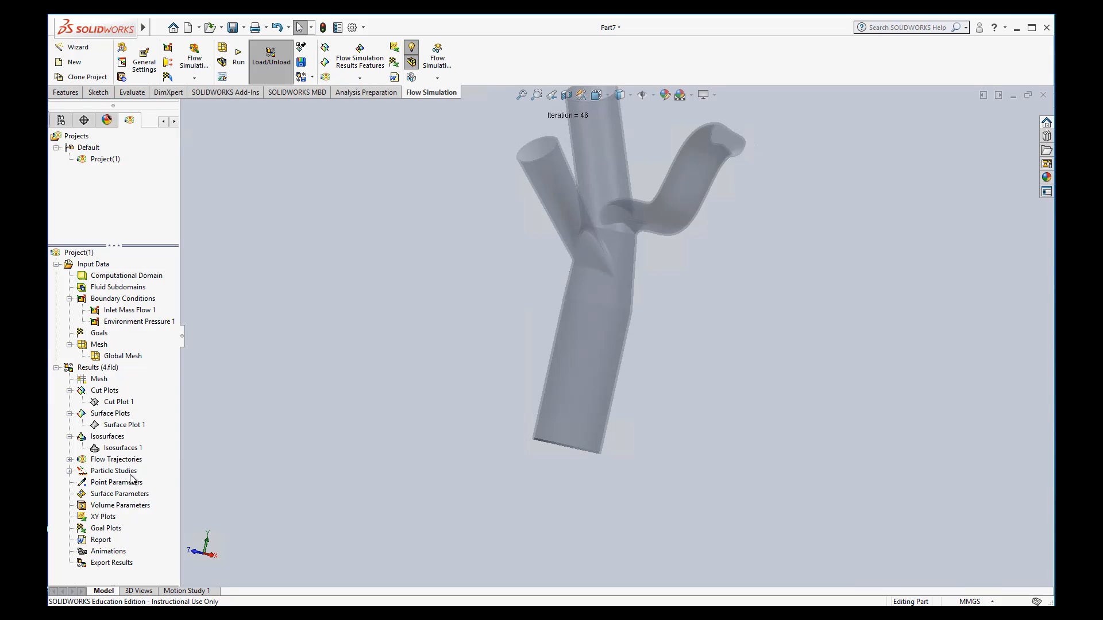
{"action": "mouse_move", "coordinate": [134, 480]}
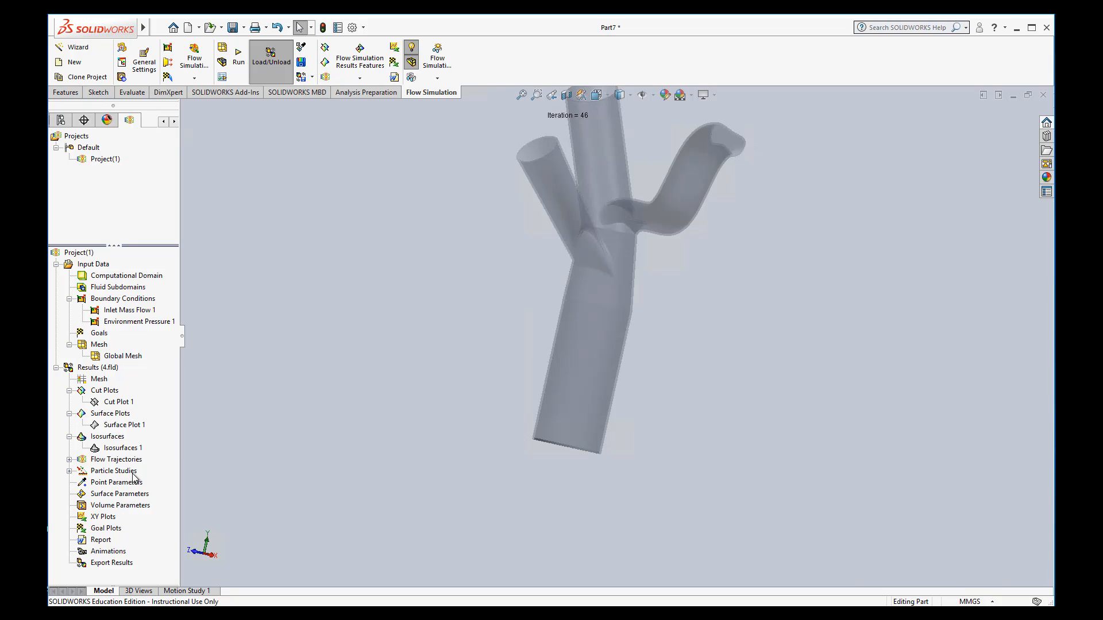
{"action": "mouse_move", "coordinate": [117, 542]}
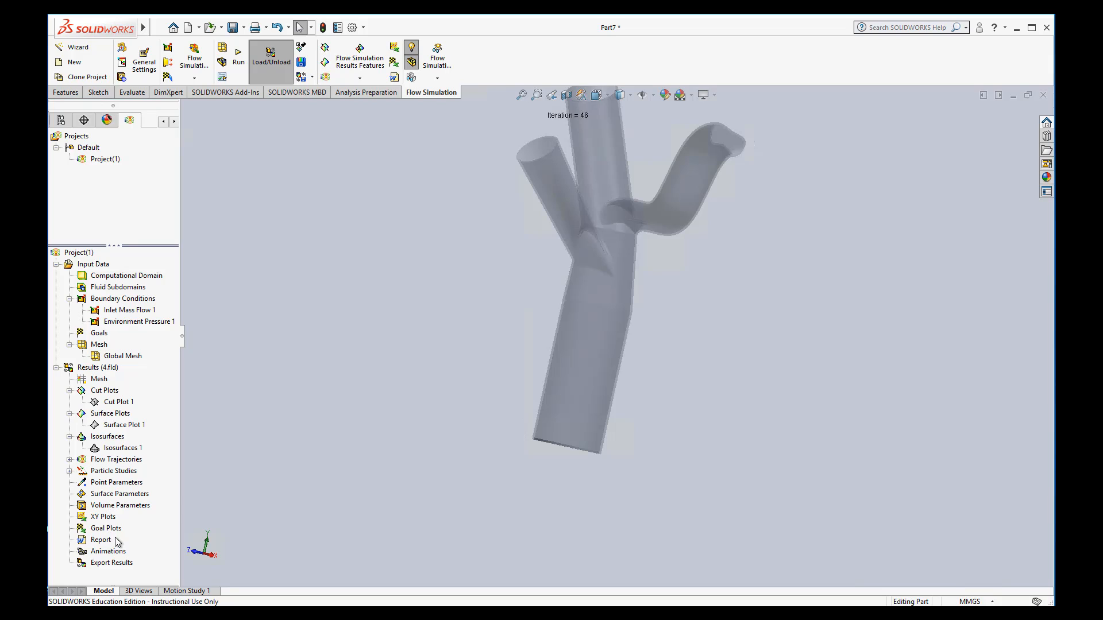
{"action": "mouse_move", "coordinate": [118, 516]}
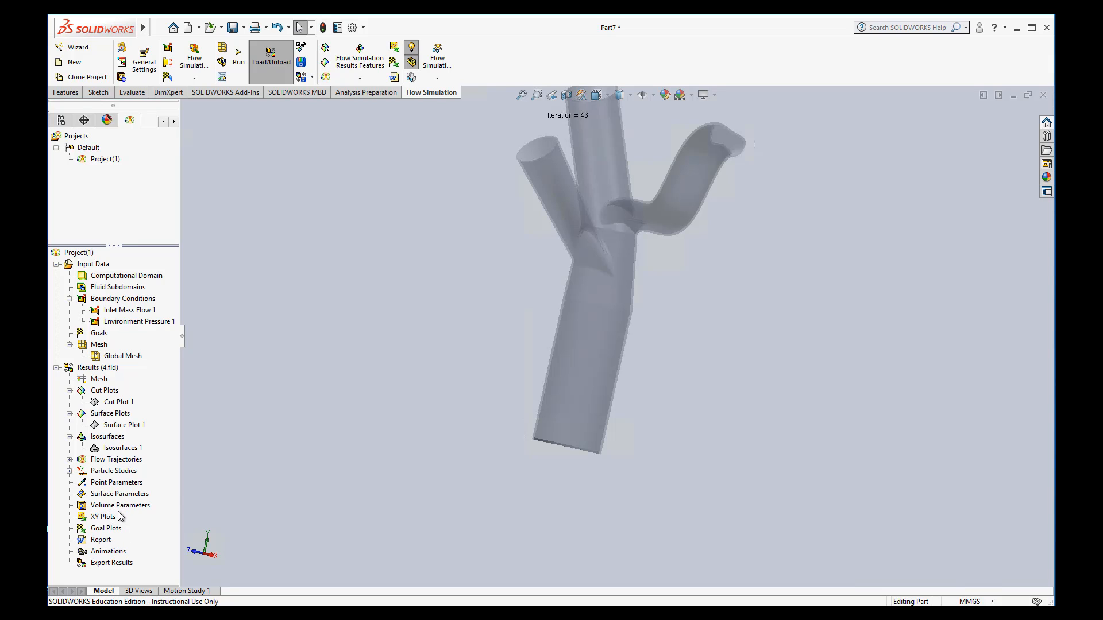
{"action": "mouse_move", "coordinate": [118, 501]}
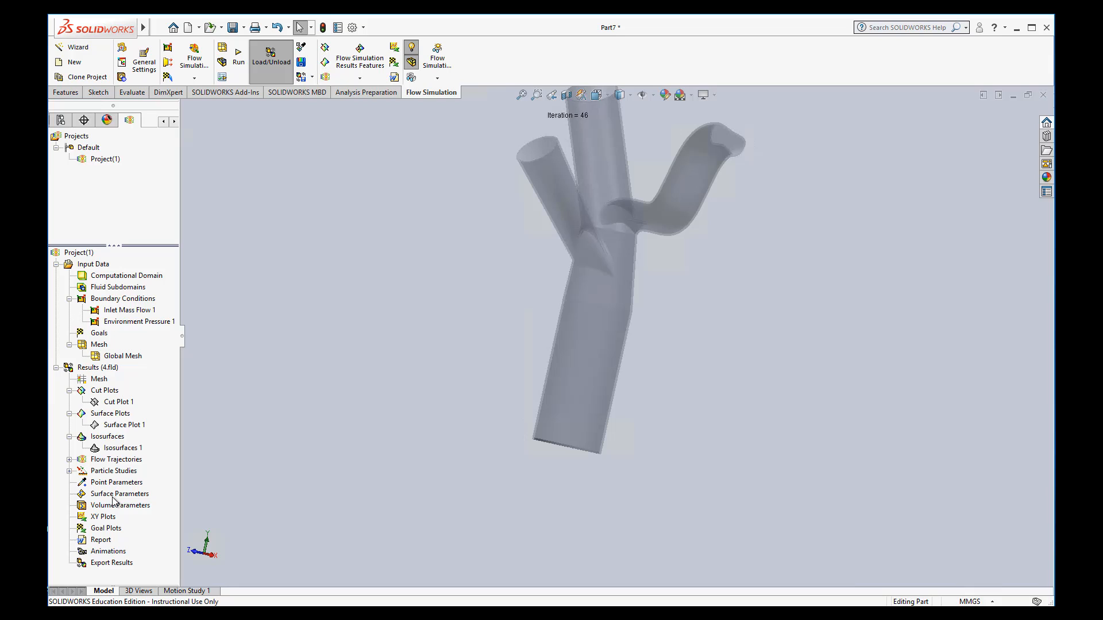
{"action": "left_click", "coordinate": [119, 505]}
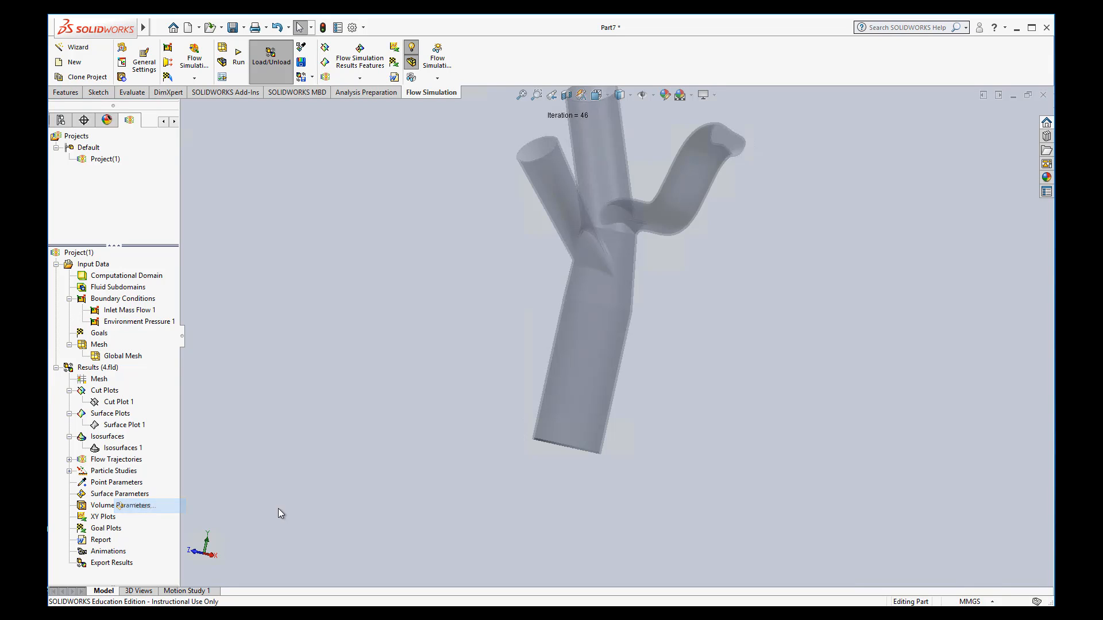
- Evaluate Pressure and Shear Stress over all faces and show the surface parameter table
{"action": "double_click", "coordinate": [119, 493]}
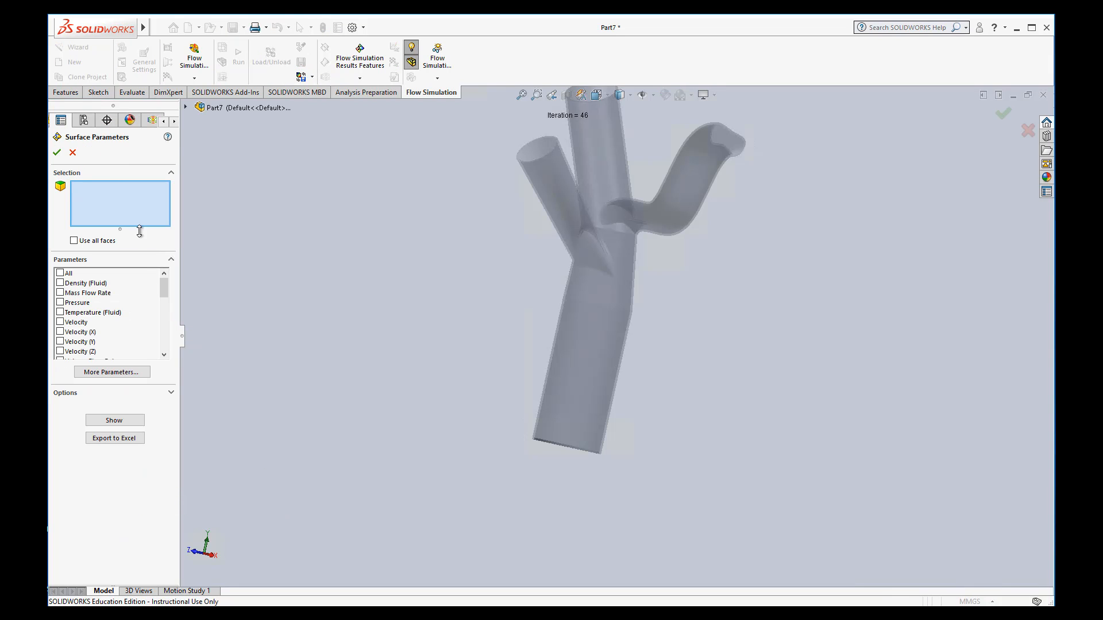
{"action": "left_click", "coordinate": [74, 240]}
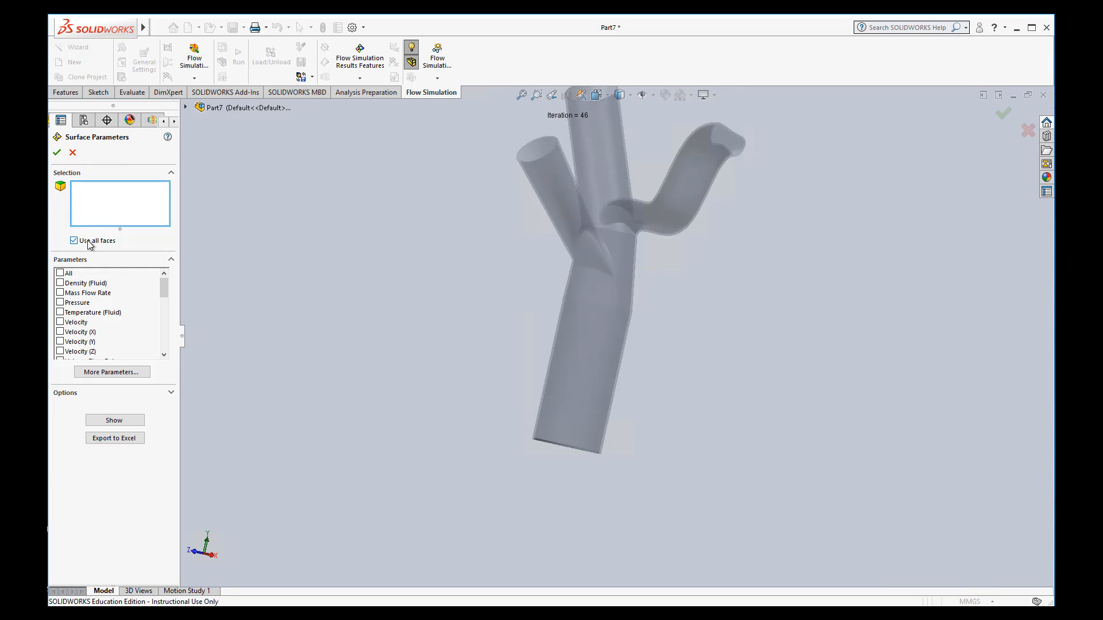
{"action": "mouse_move", "coordinate": [89, 290]}
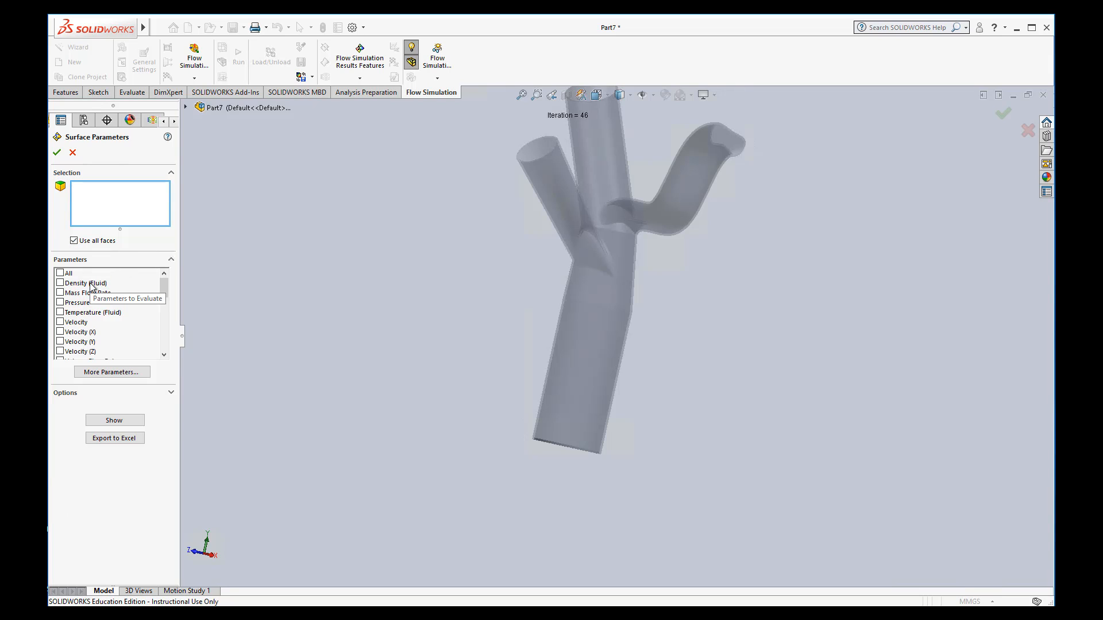
{"action": "mouse_move", "coordinate": [81, 311]}
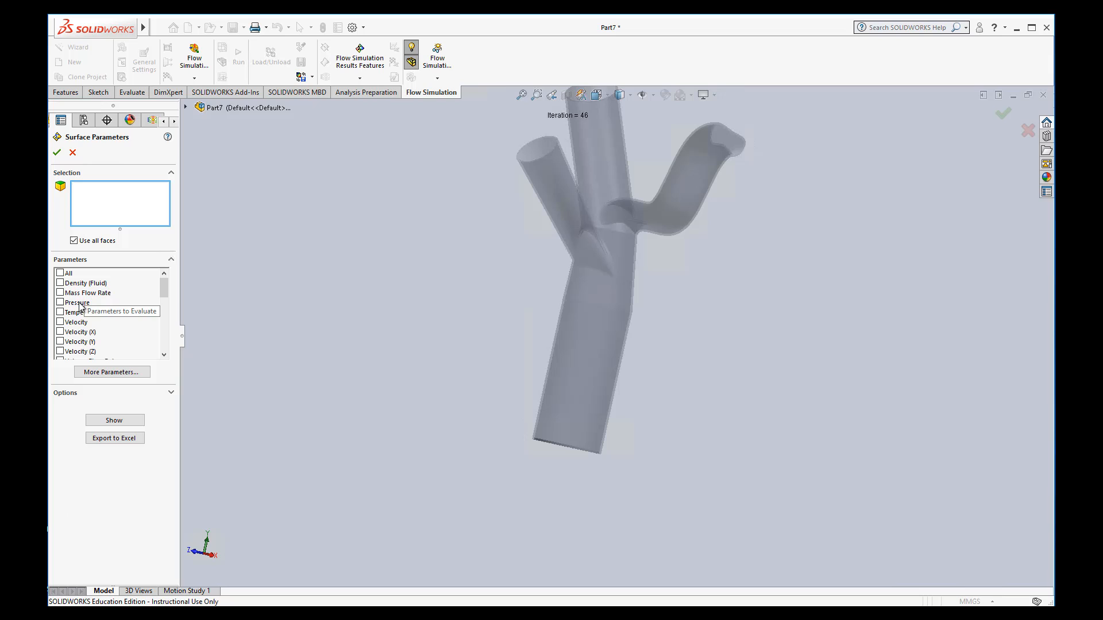
{"action": "left_click", "coordinate": [61, 302]}
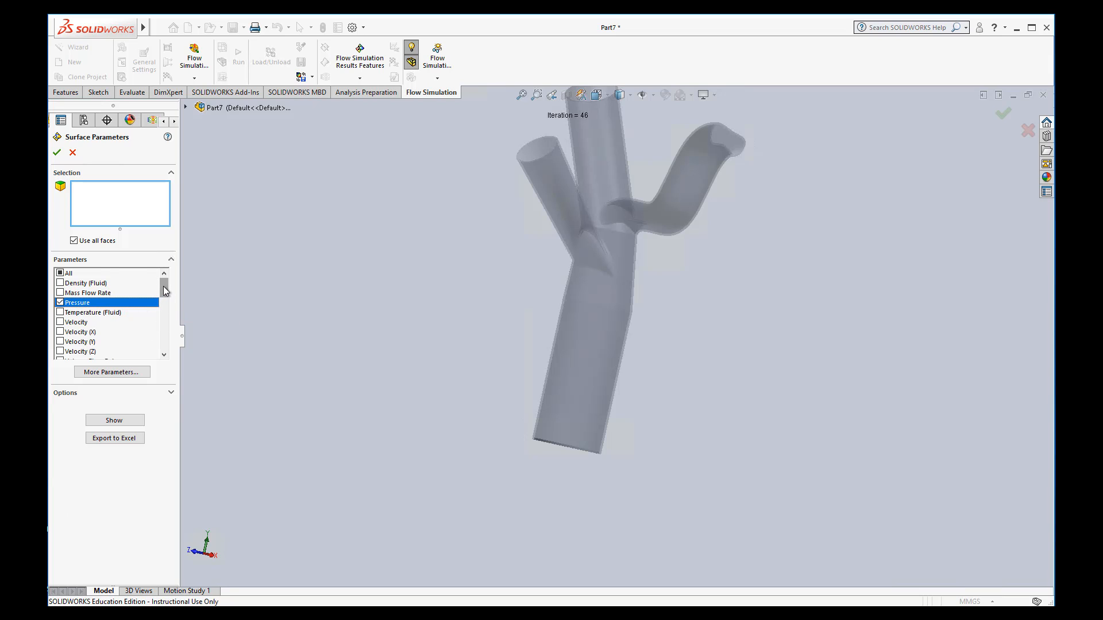
{"action": "scroll", "scroll_direction": "down", "scroll_amount": 3}
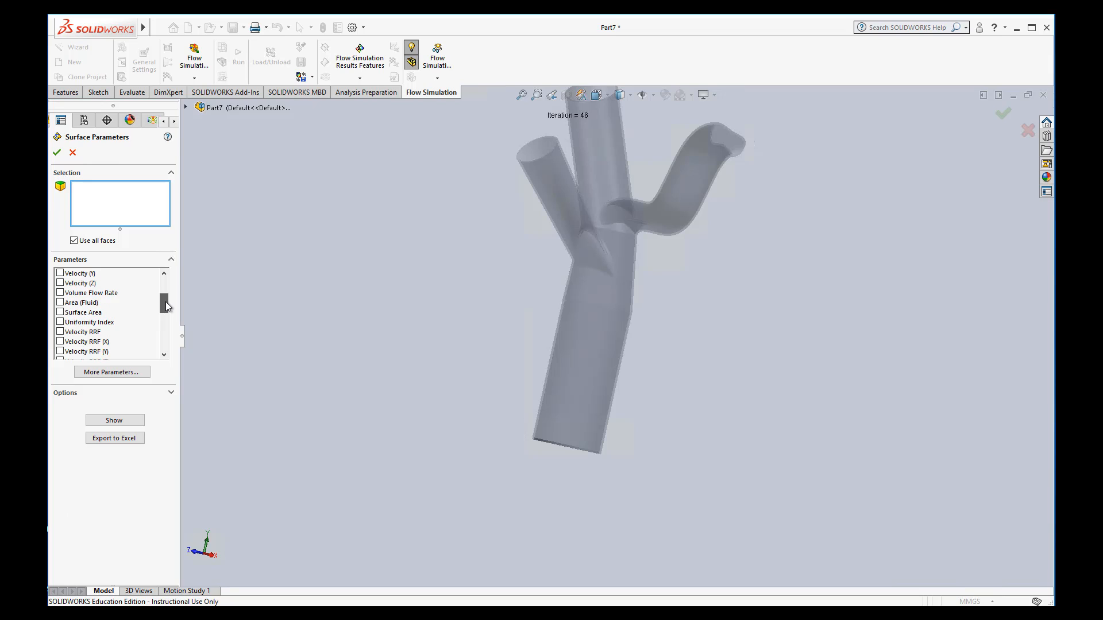
{"action": "scroll", "scroll_direction": "down", "scroll_amount": 3}
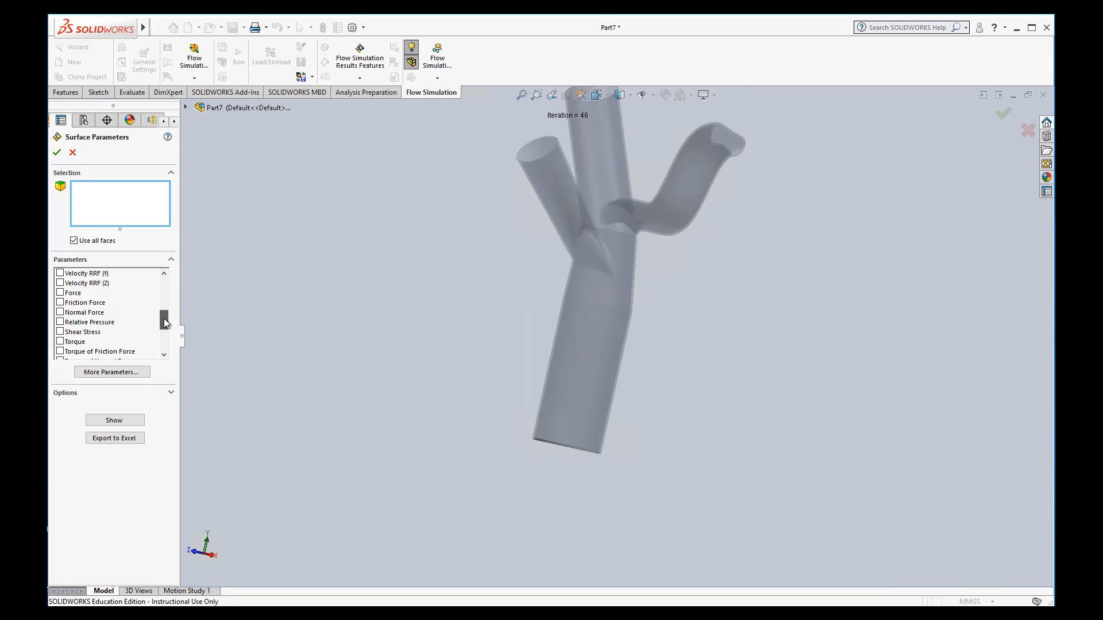
{"action": "left_click", "coordinate": [83, 330]}
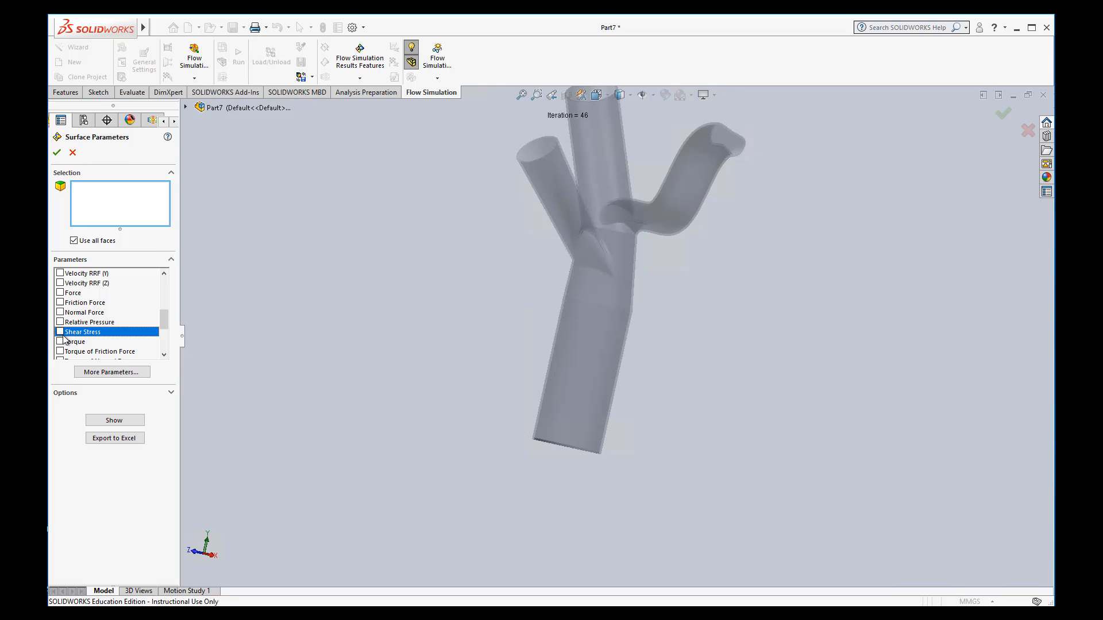
{"action": "left_click", "coordinate": [61, 331]}
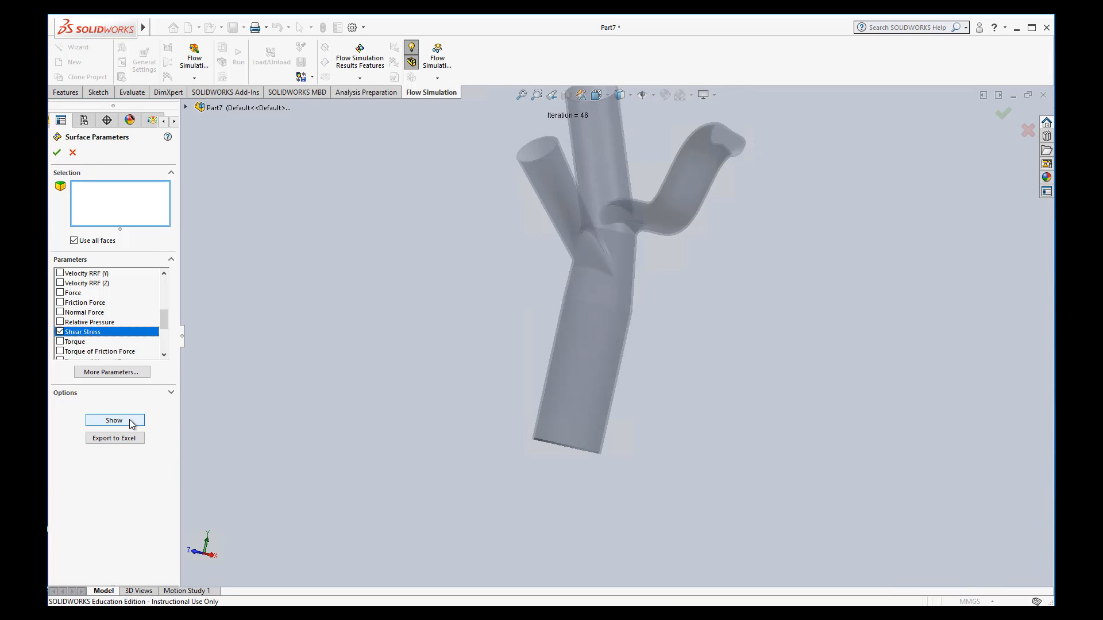
{"action": "left_click", "coordinate": [115, 421]}
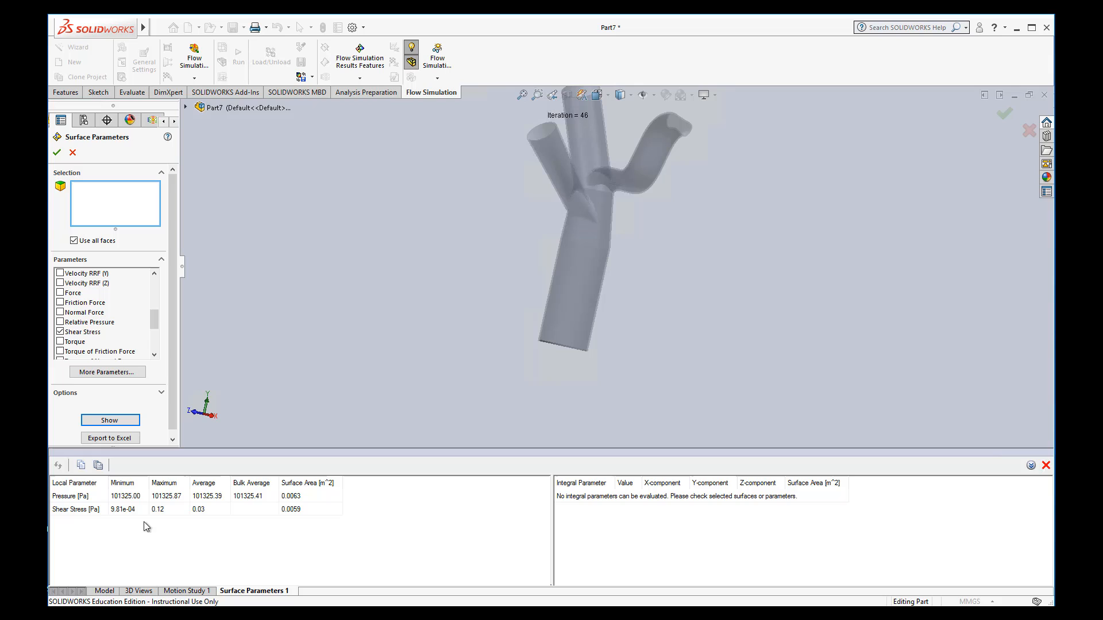
{"action": "mouse_move", "coordinate": [214, 541]}
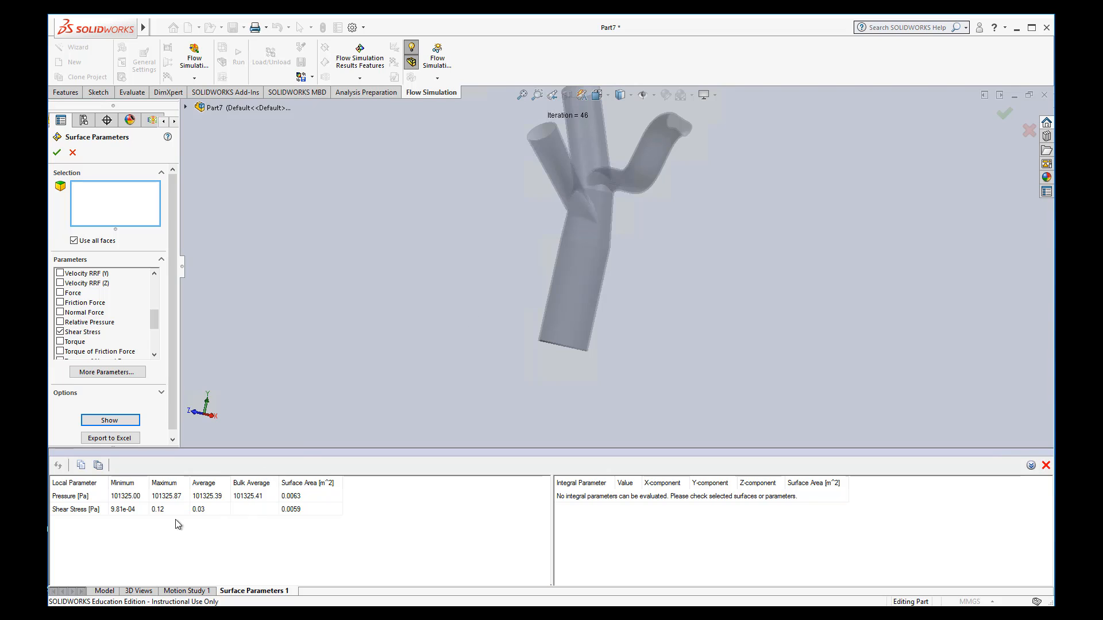
{"action": "mouse_move", "coordinate": [167, 519]}
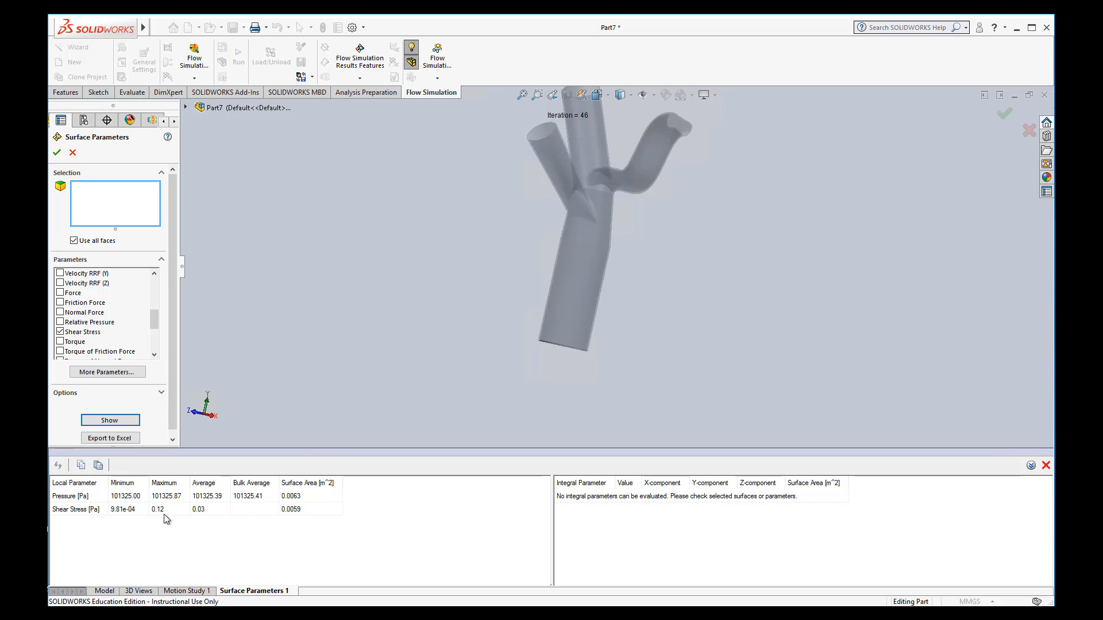
{"action": "mouse_move", "coordinate": [371, 415]}
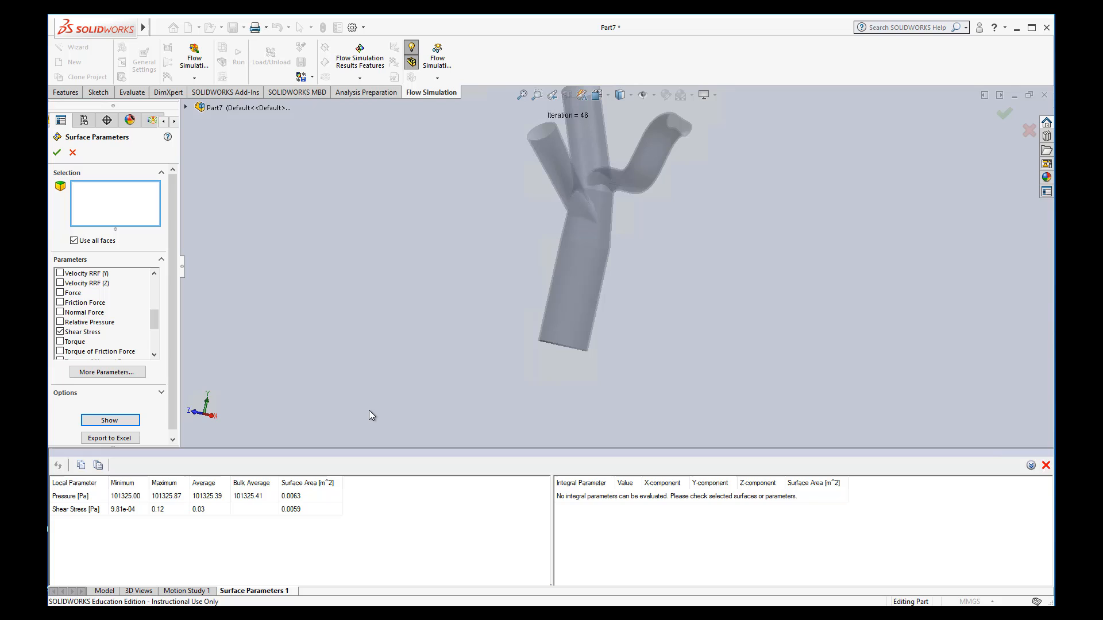
{"action": "mouse_move", "coordinate": [253, 412]}
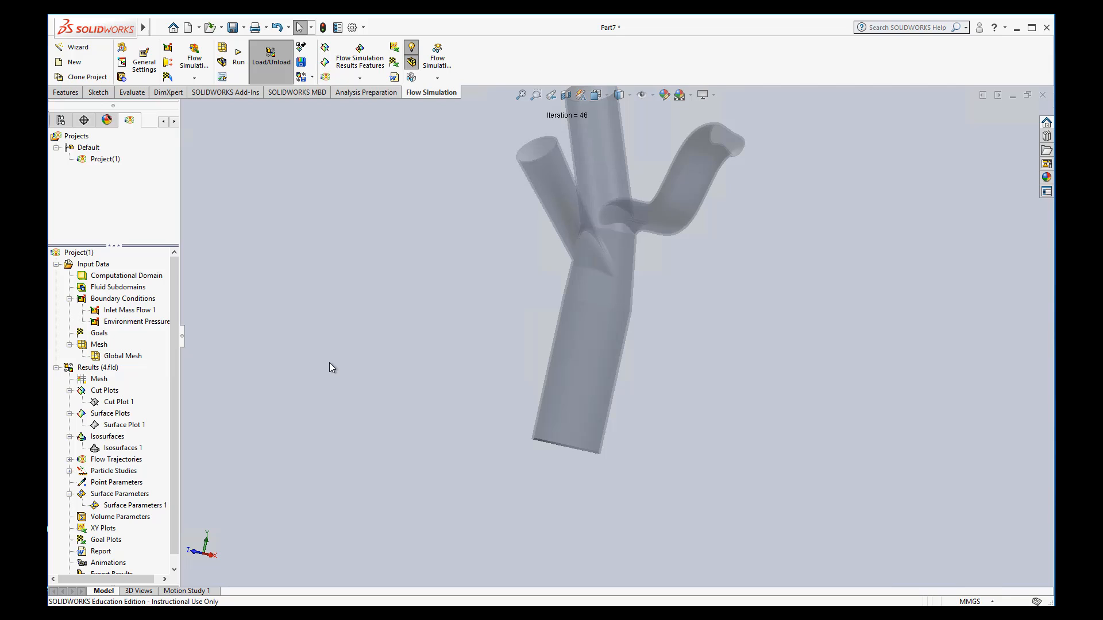
{"action": "mouse_move", "coordinate": [122, 522]}
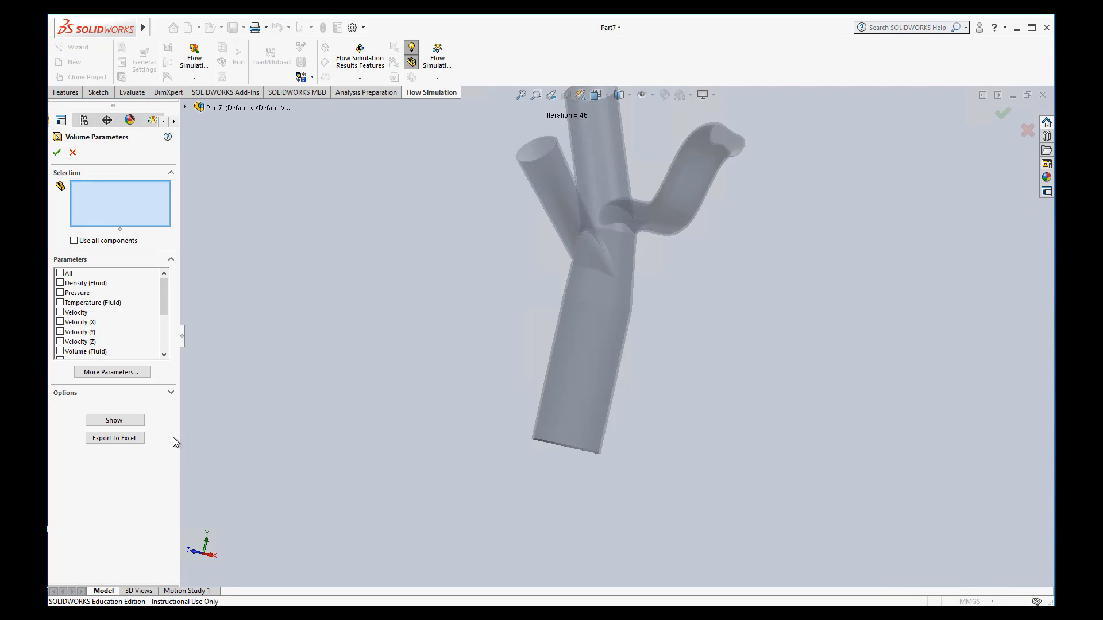
{"action": "mouse_move", "coordinate": [101, 303]}
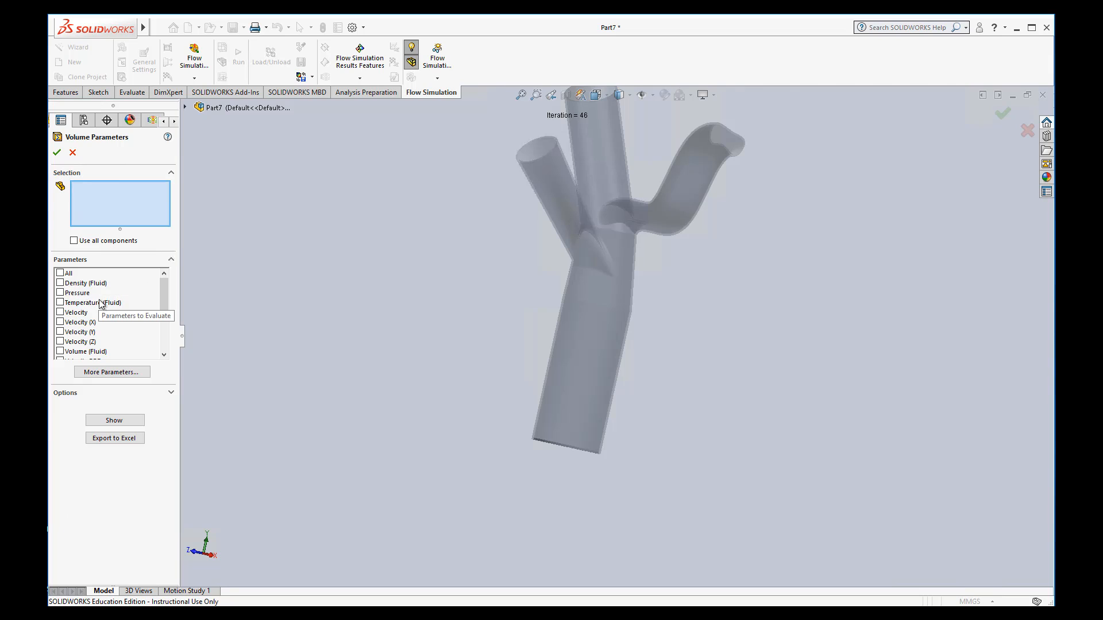
- Select Pressure, Velocity and Shear Stress for volume evaluation and dismiss the missing-component warning
{"action": "left_click", "coordinate": [61, 293]}
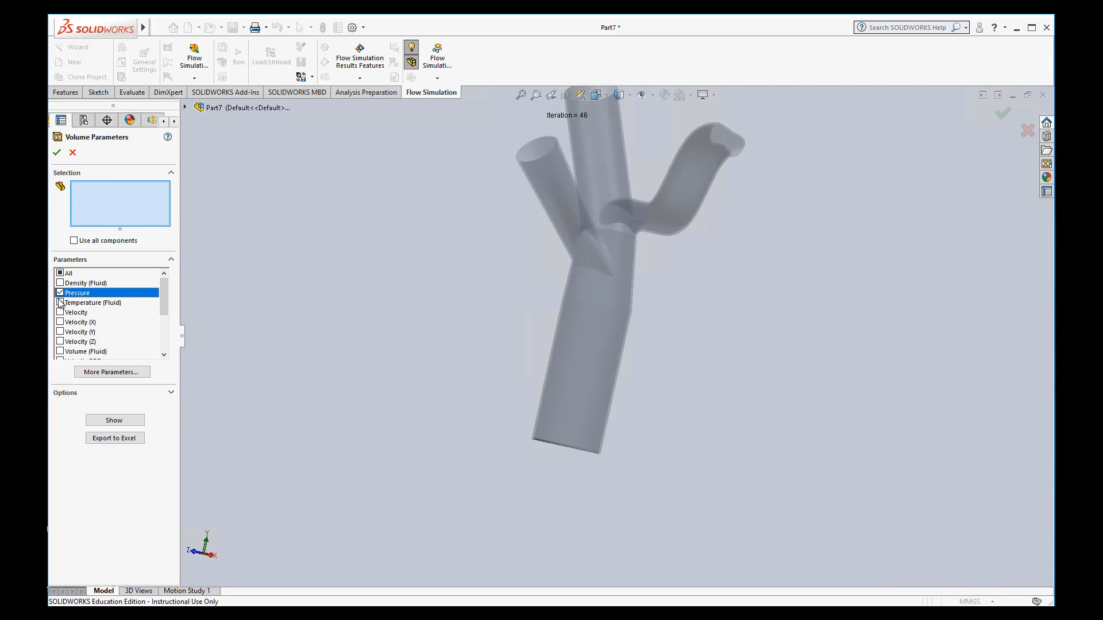
{"action": "left_click", "coordinate": [76, 312]}
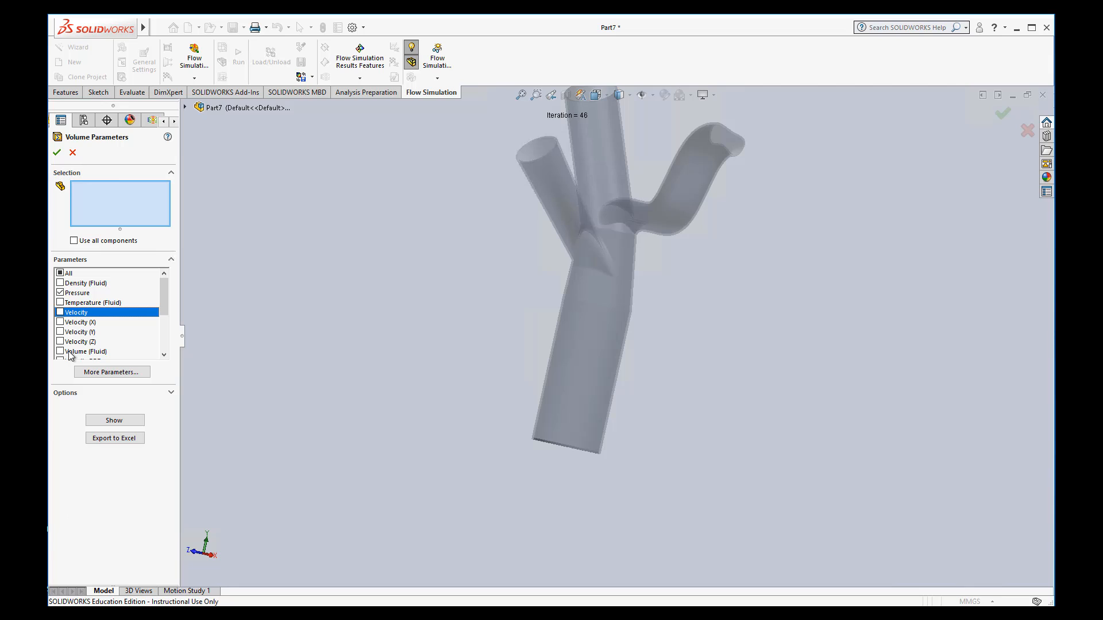
{"action": "left_click", "coordinate": [61, 313]}
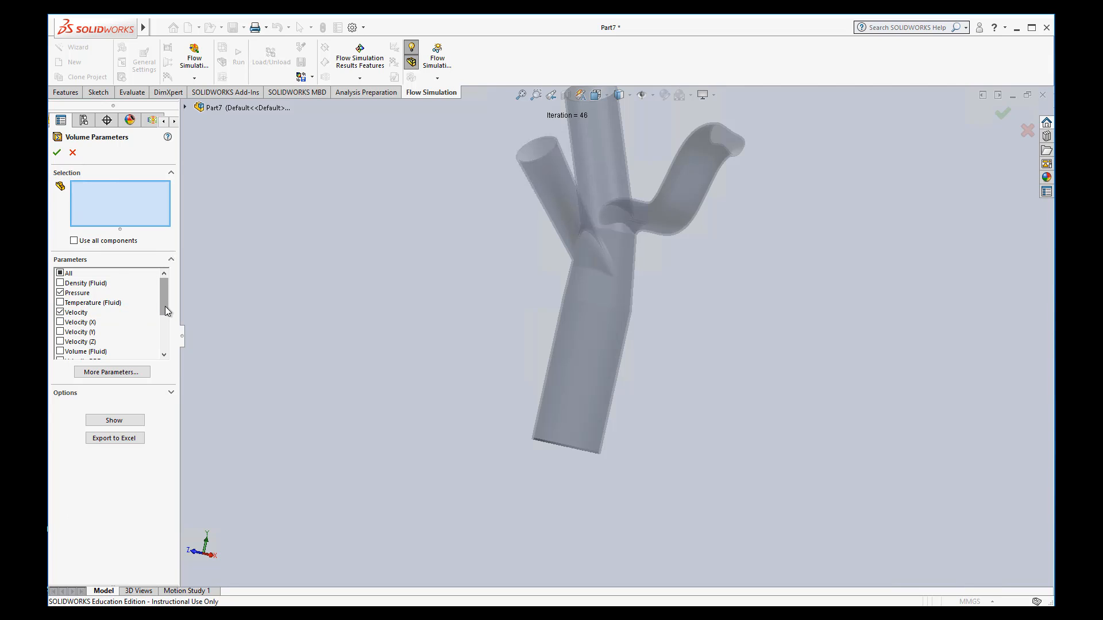
{"action": "scroll", "scroll_direction": "down", "scroll_amount": 3}
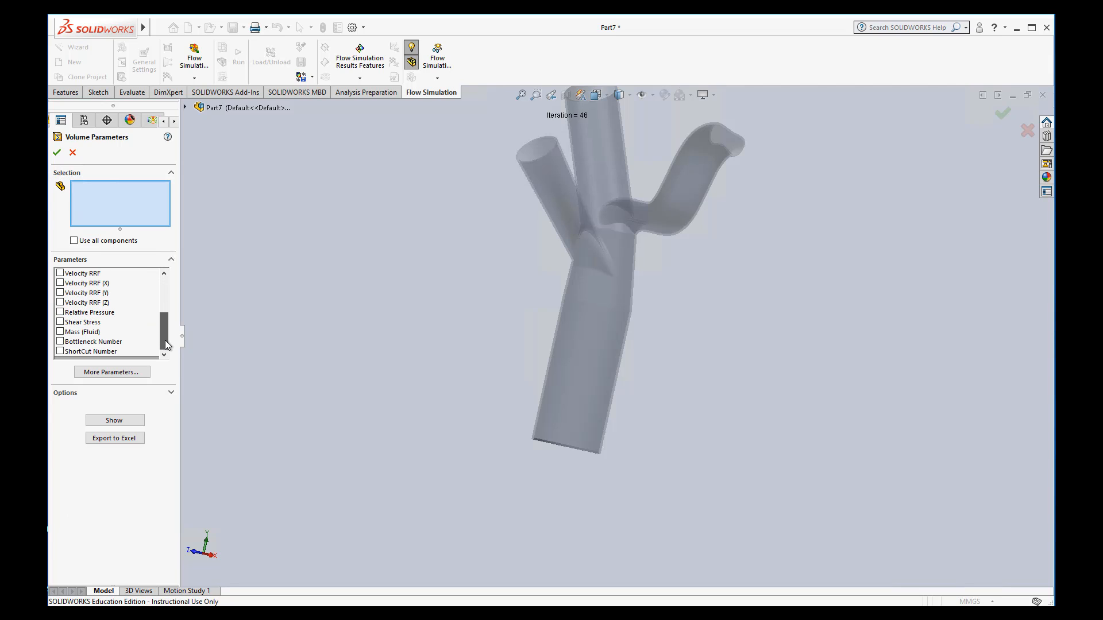
{"action": "left_click", "coordinate": [60, 322]}
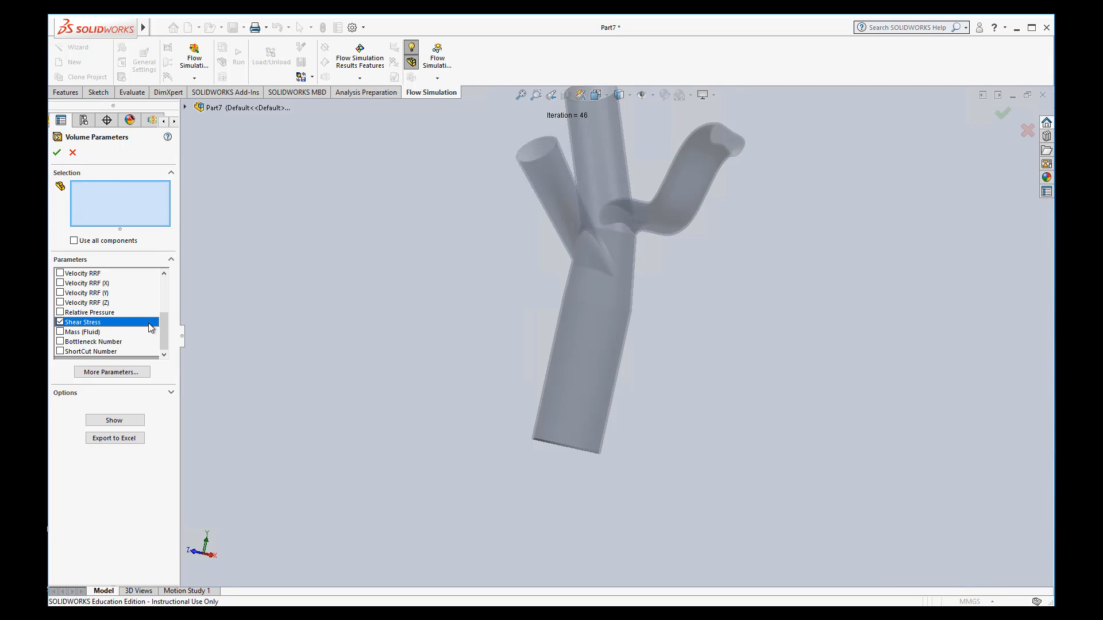
{"action": "left_click", "coordinate": [114, 420]}
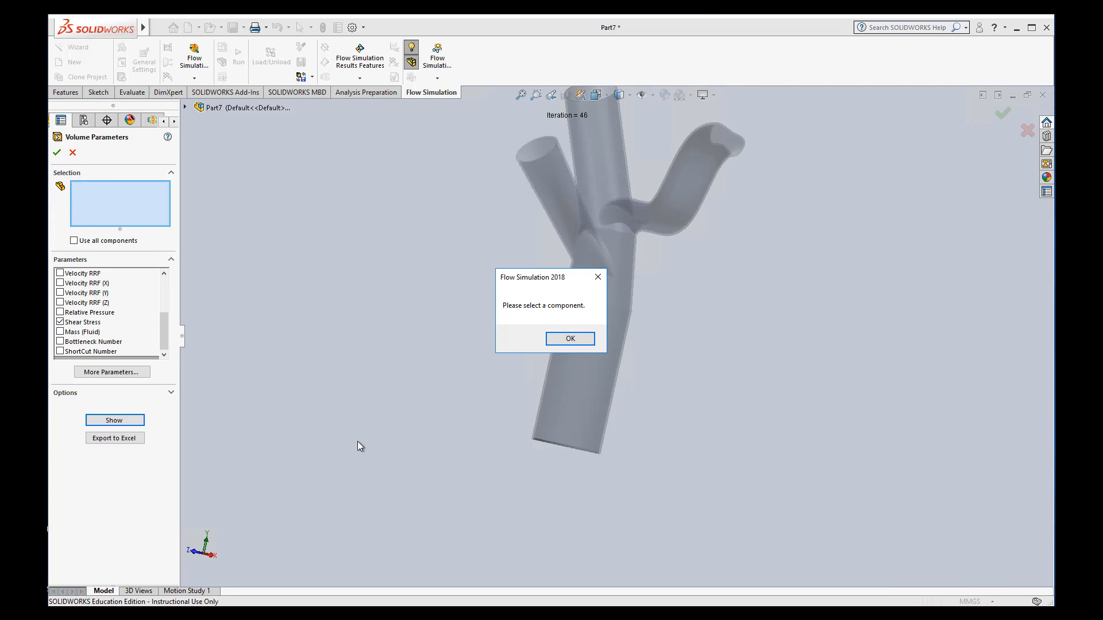
{"action": "left_click", "coordinate": [570, 338]}
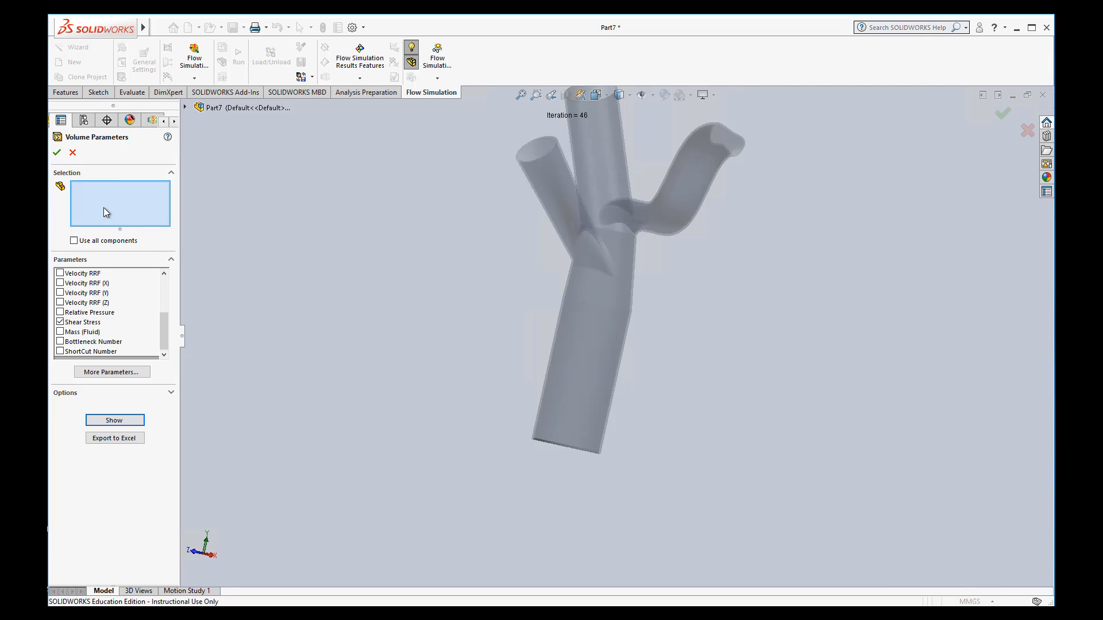
- Evaluate over all components and show the volume parameter table
{"action": "left_click", "coordinate": [75, 241]}
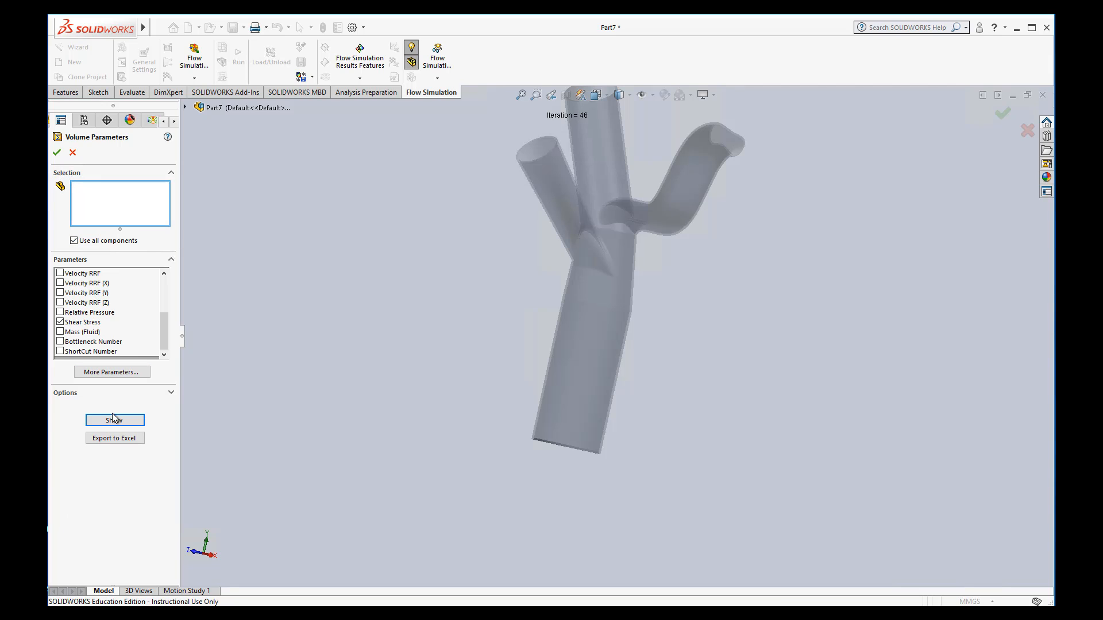
{"action": "left_click", "coordinate": [114, 420]}
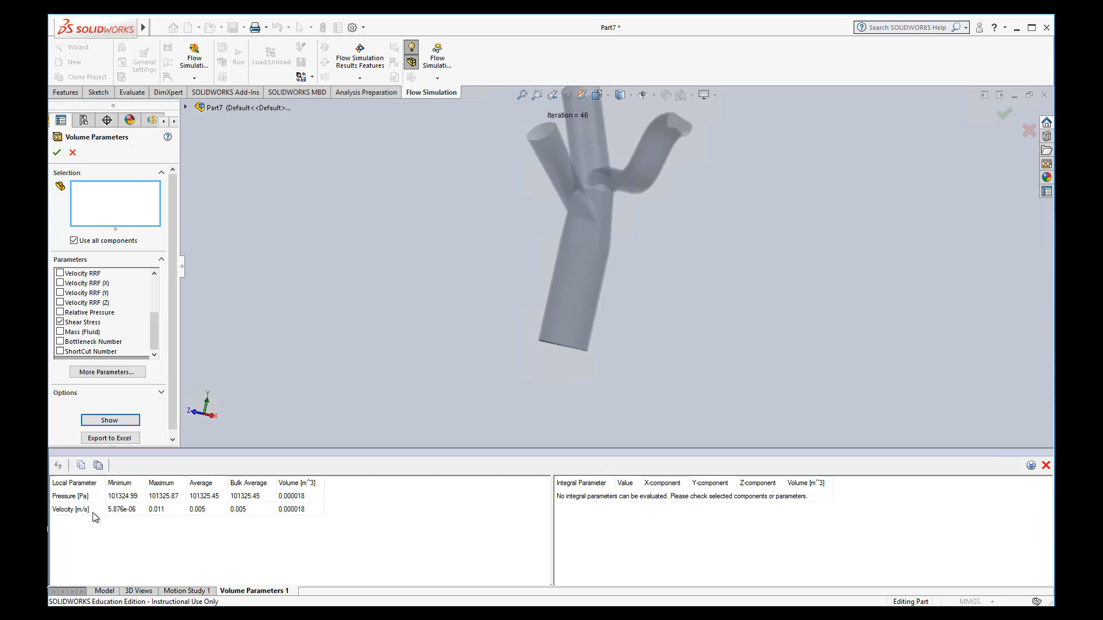
{"action": "mouse_move", "coordinate": [398, 548]}
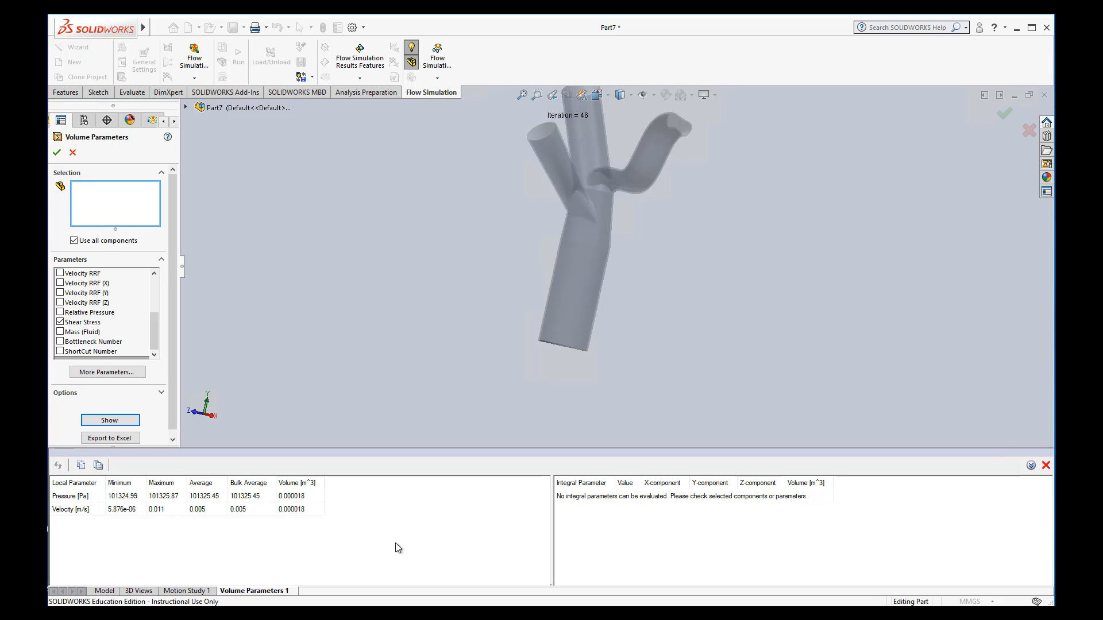
{"action": "mouse_move", "coordinate": [615, 266]}
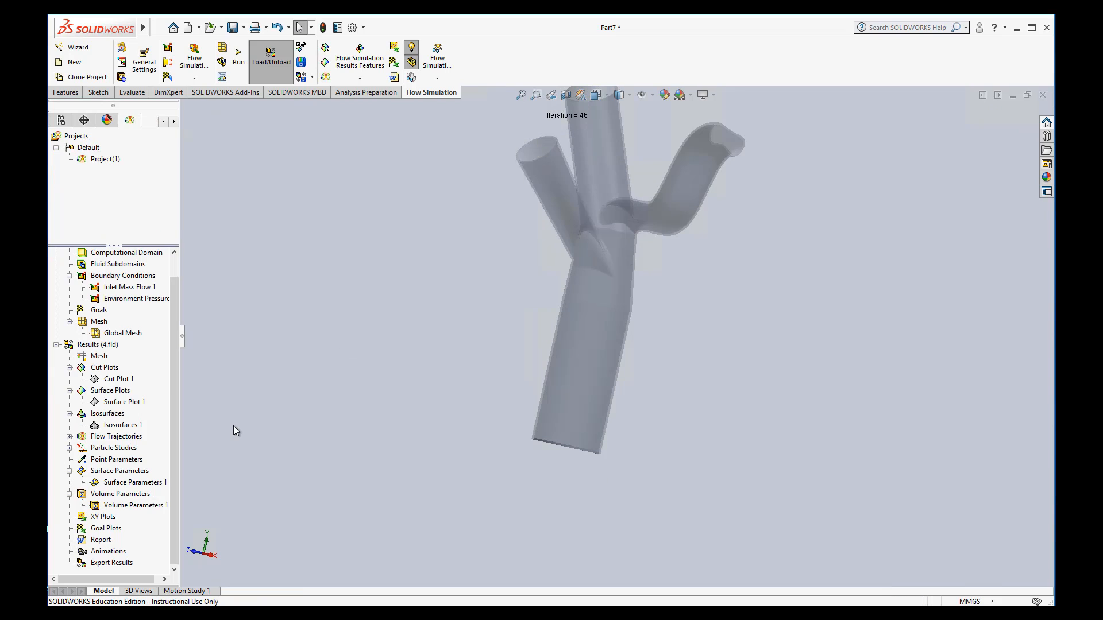
{"action": "mouse_move", "coordinate": [106, 524]}
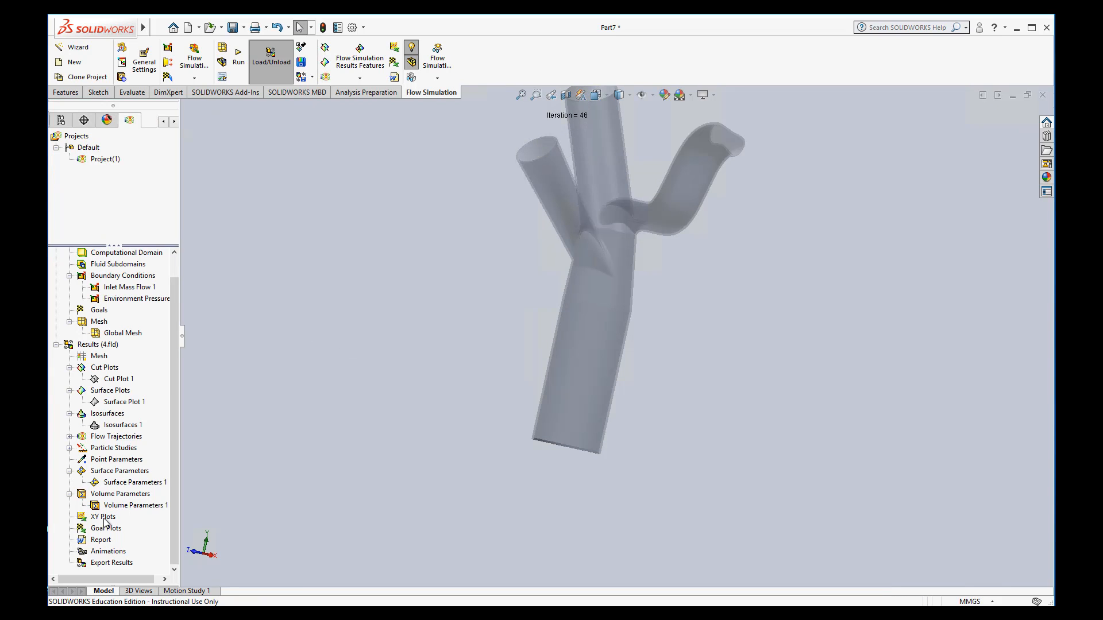